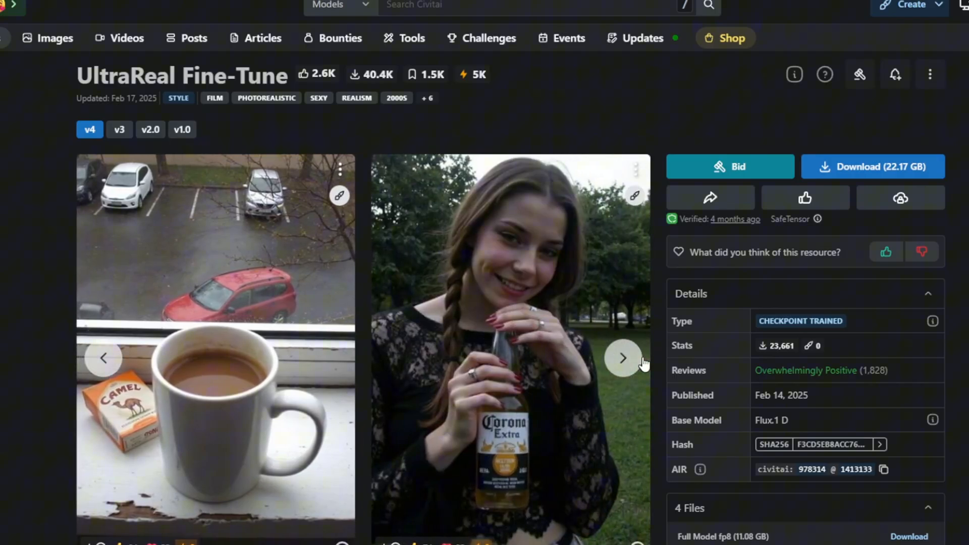
Browse forward through four UltraReal Fine-Tune sample images in the carousel.
left_click(623, 357)
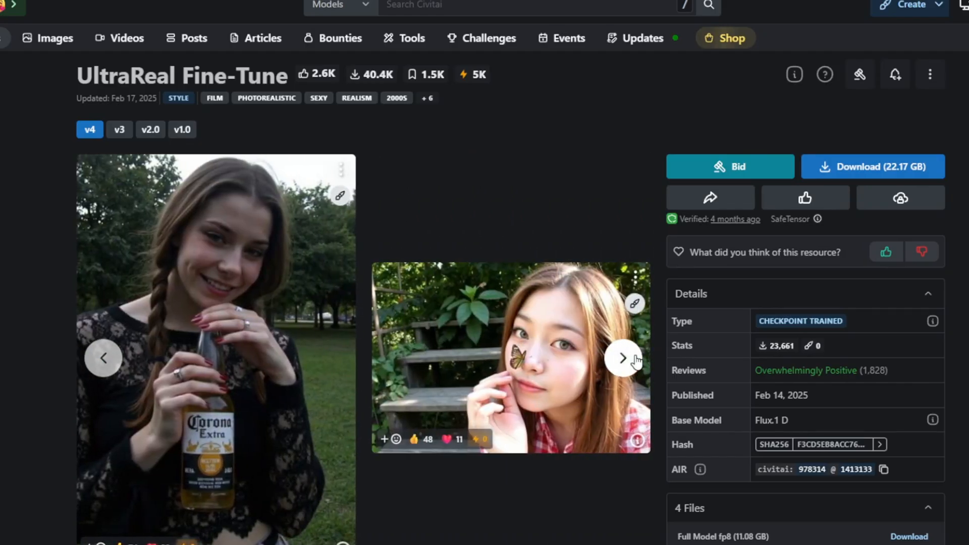
left_click(622, 359)
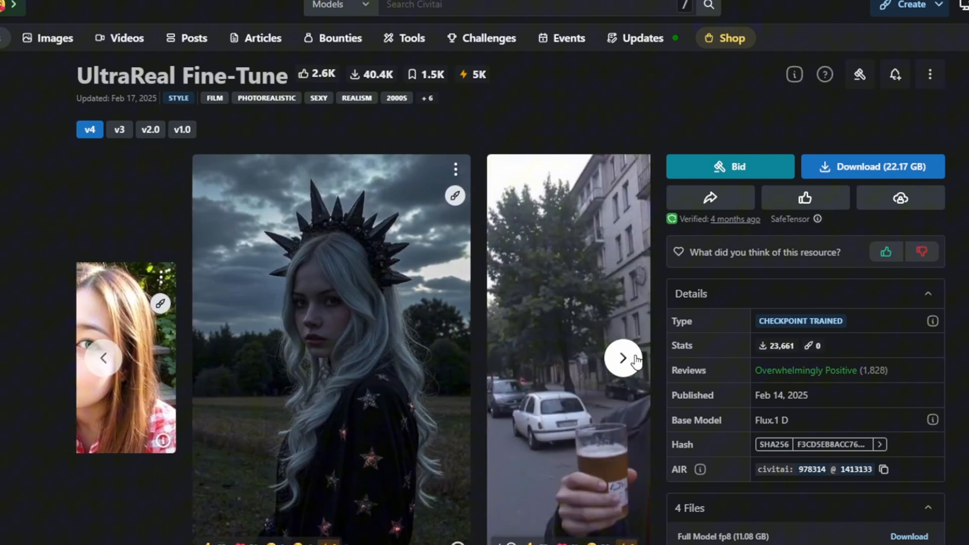
left_click(623, 357)
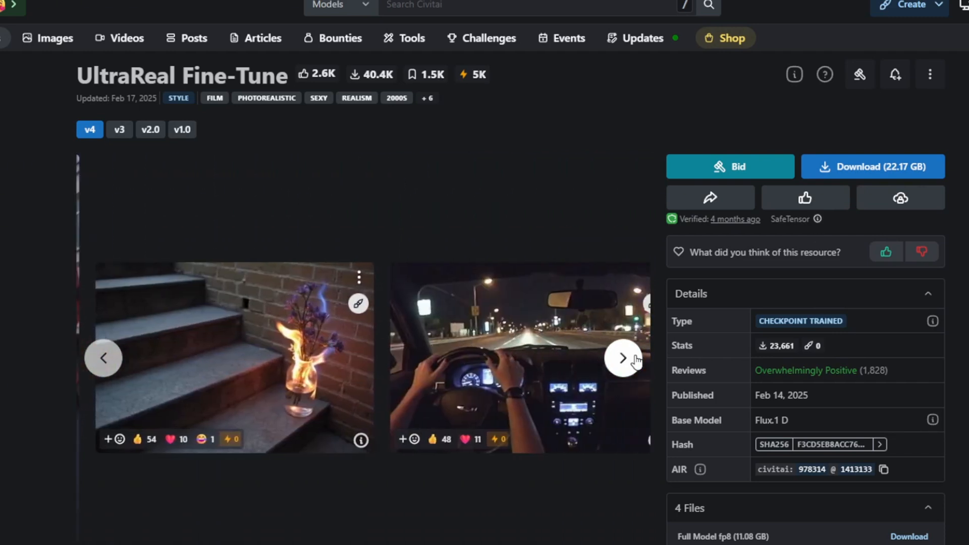
left_click(623, 358)
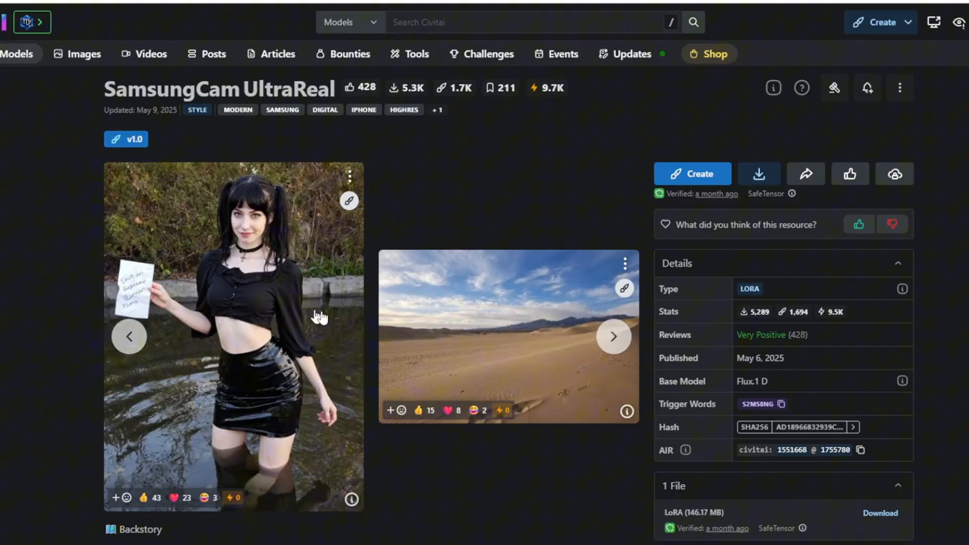
Browse forward through two more SamsungCam UltraReal sample images in the gallery.
left_click(614, 336)
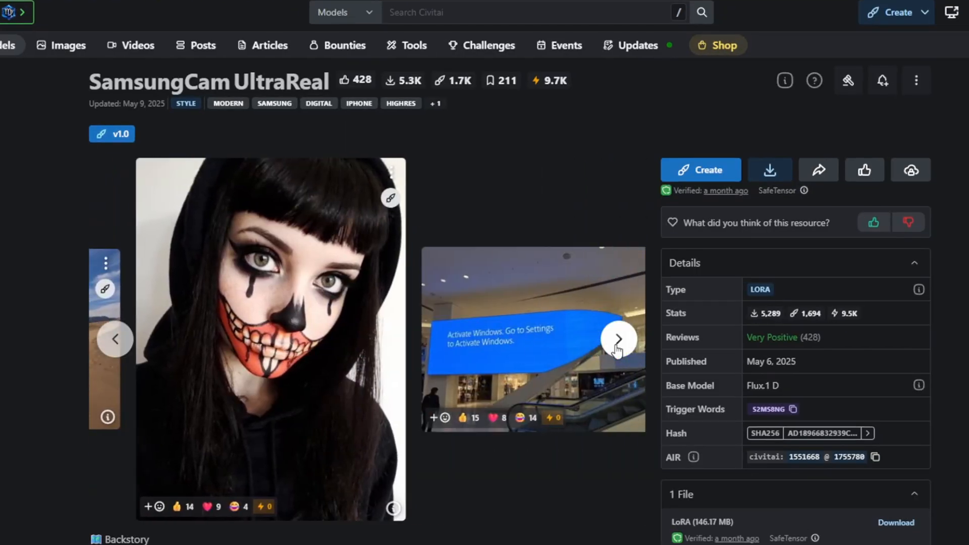
left_click(617, 338)
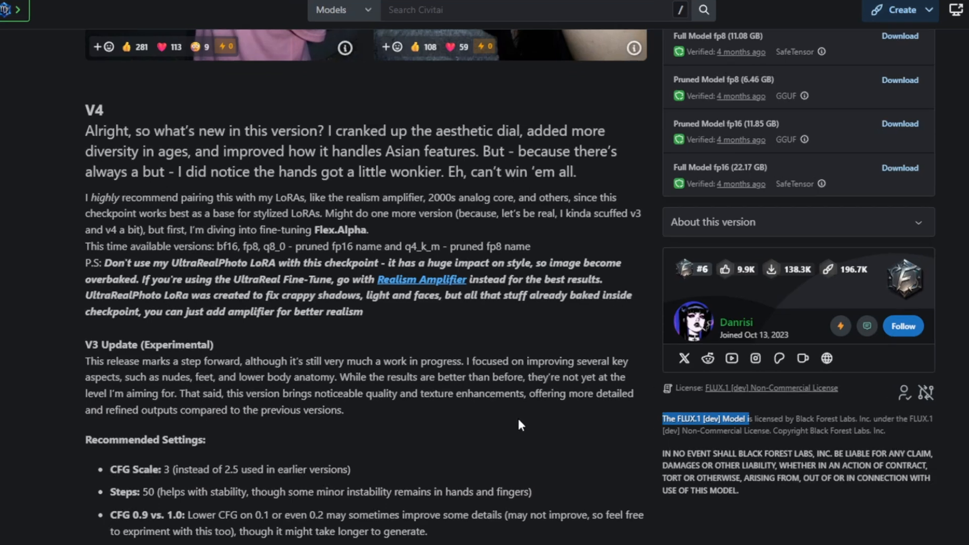
Read the version description, highlighting the v2.0 improvement notes and another passage.
scroll("down", 3)
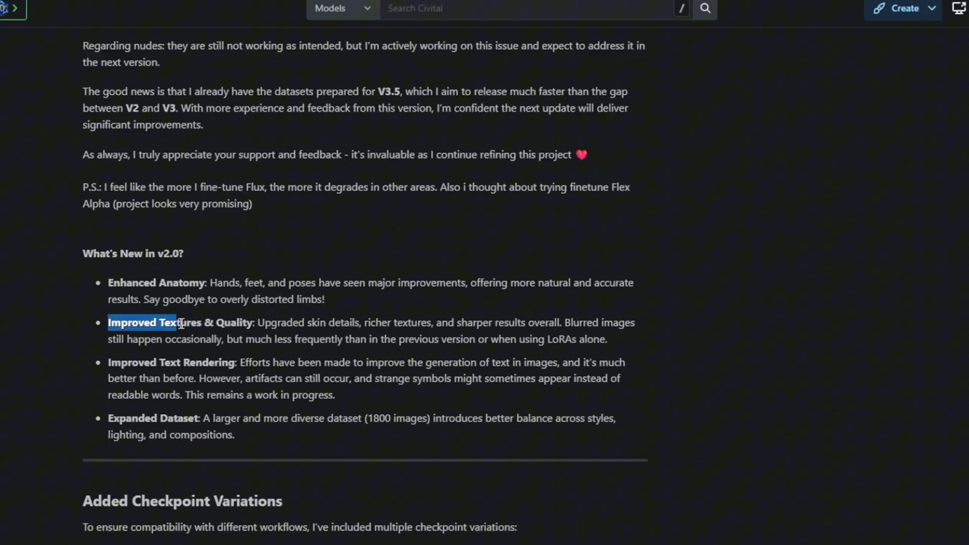
left_click_drag(179, 322, 535, 339)
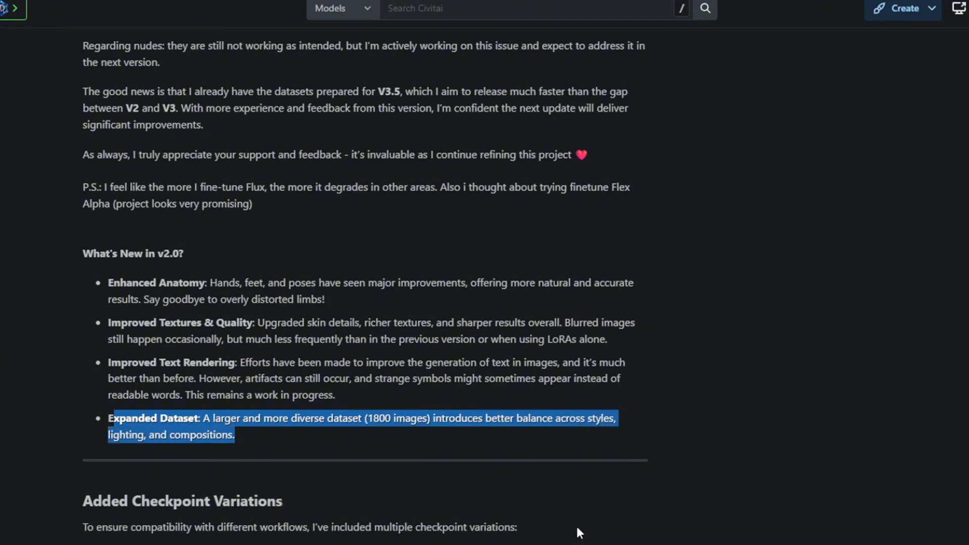
mouse_move(623, 537)
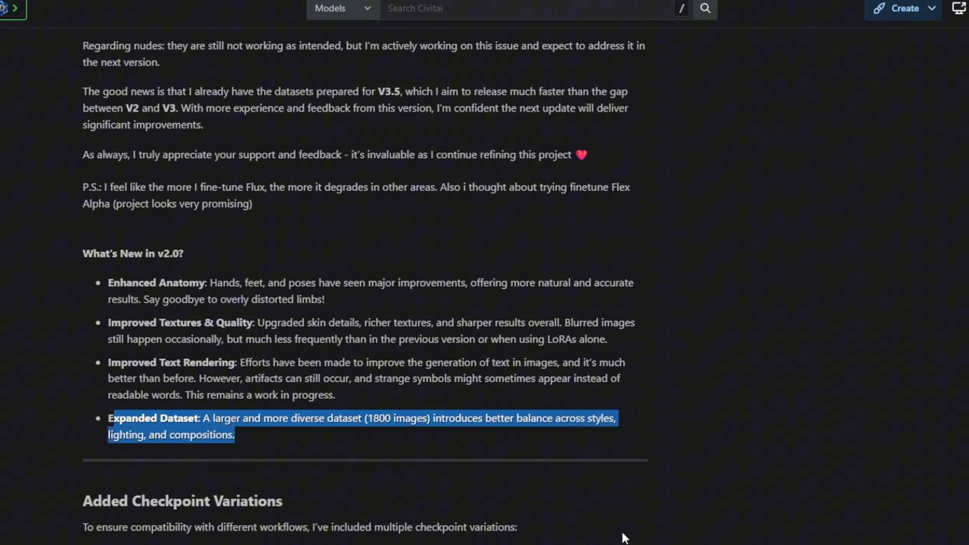
mouse_move(649, 495)
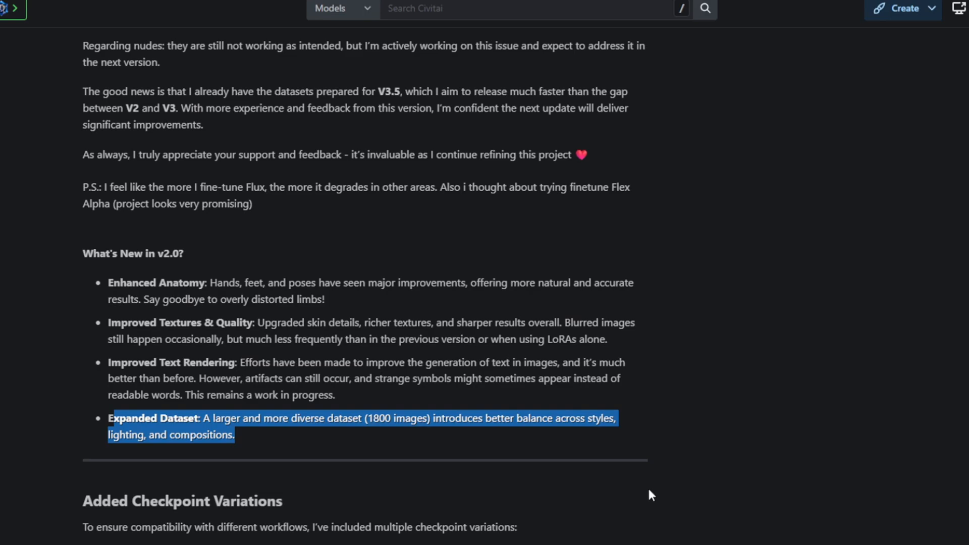
scroll("up", 3)
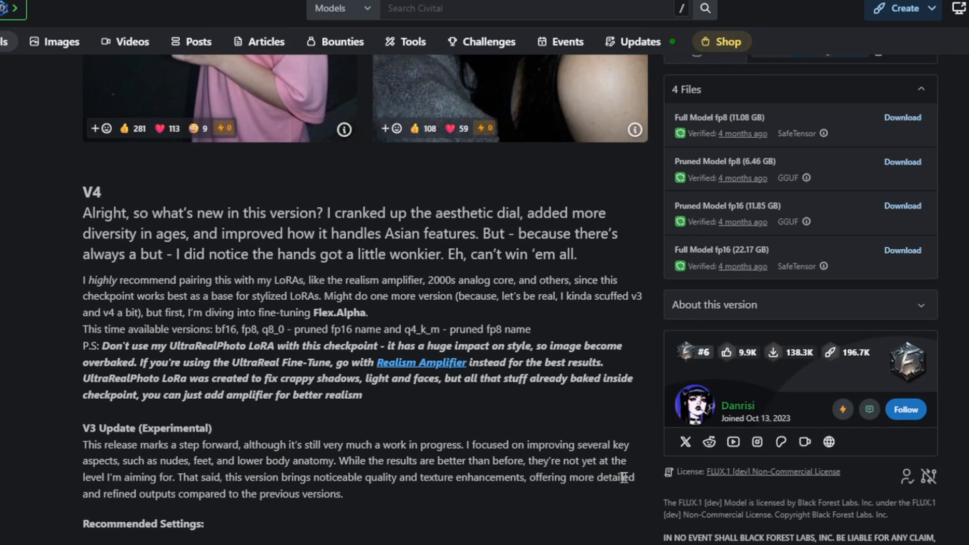
left_click_drag(83, 279, 451, 295)
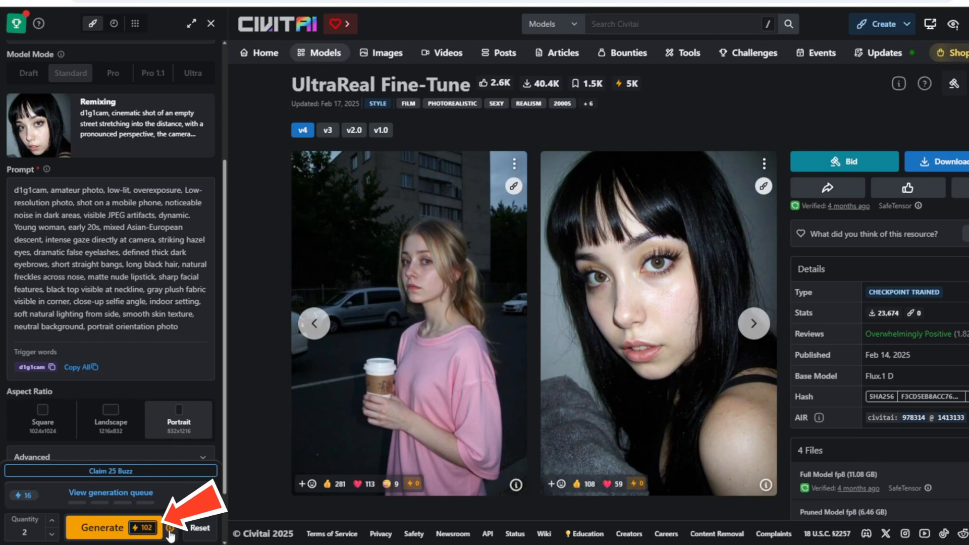
Generate the remixed portrait images and look over the Buy Buzz credit packages.
left_click(170, 528)
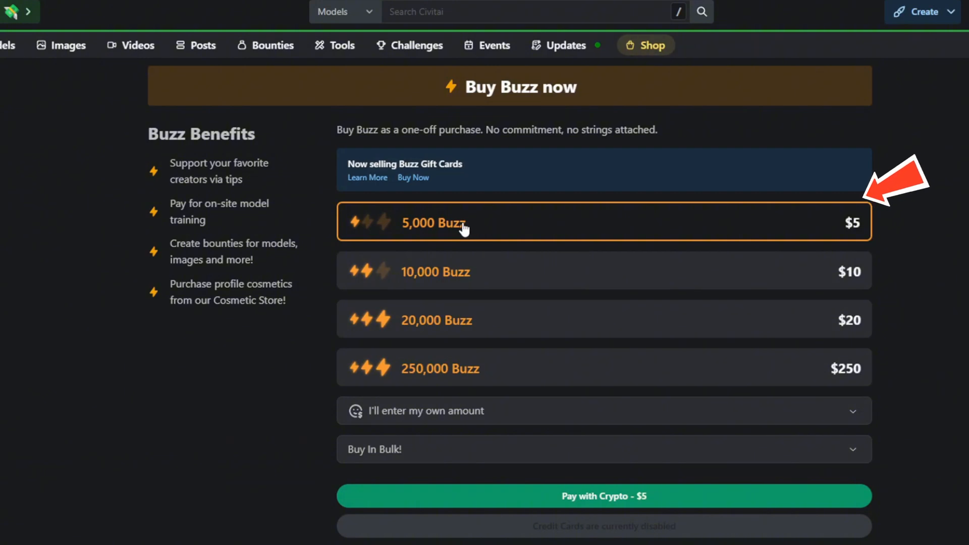
scroll("down", 3)
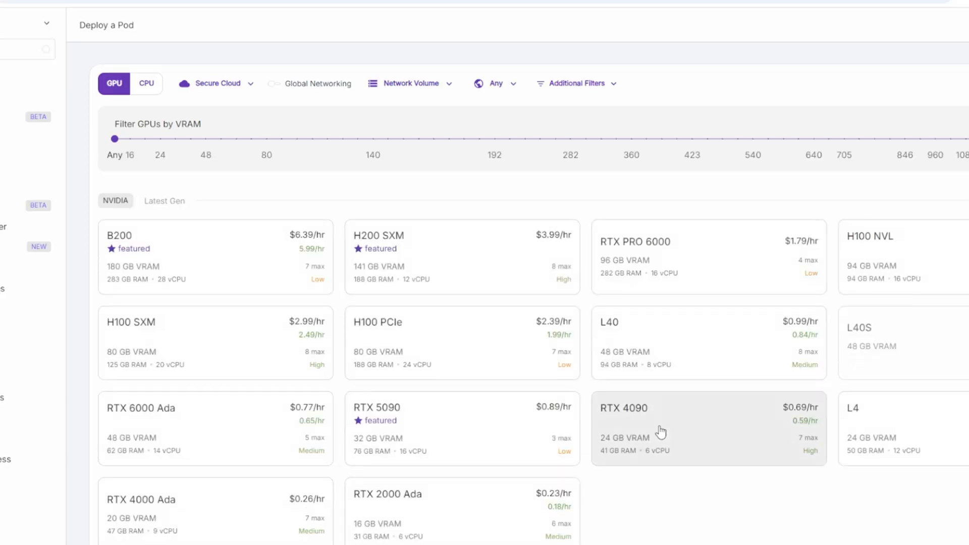
Go to the Pods list in RunPod to begin deploying a new pod.
scroll("down", 3)
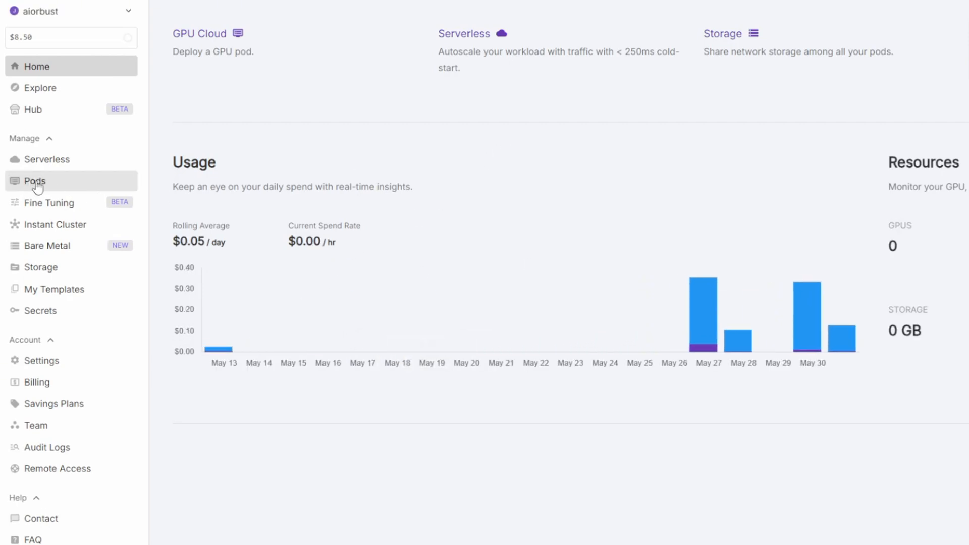
left_click(32, 180)
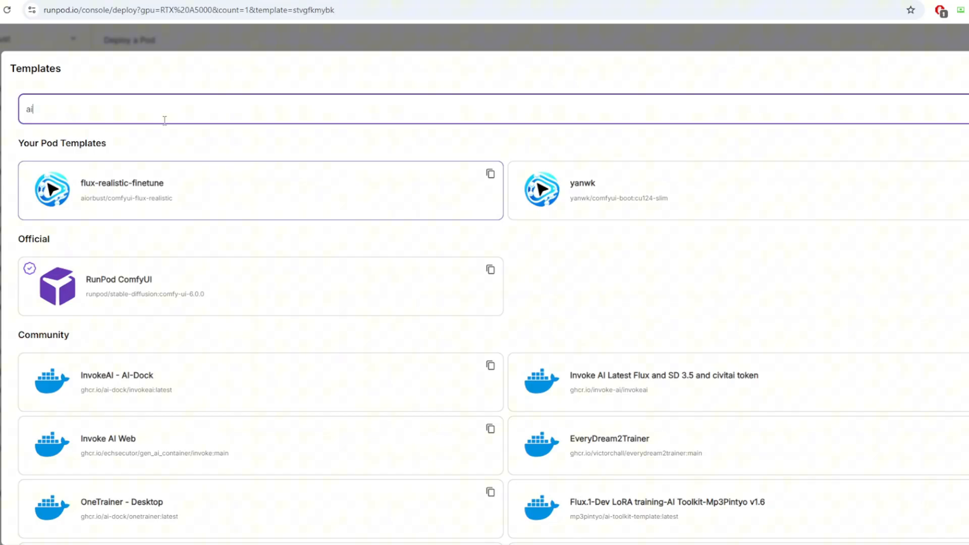
Search 'aiorbust' and choose the flux-realistic-finetune pod template.
type("aiorbust")
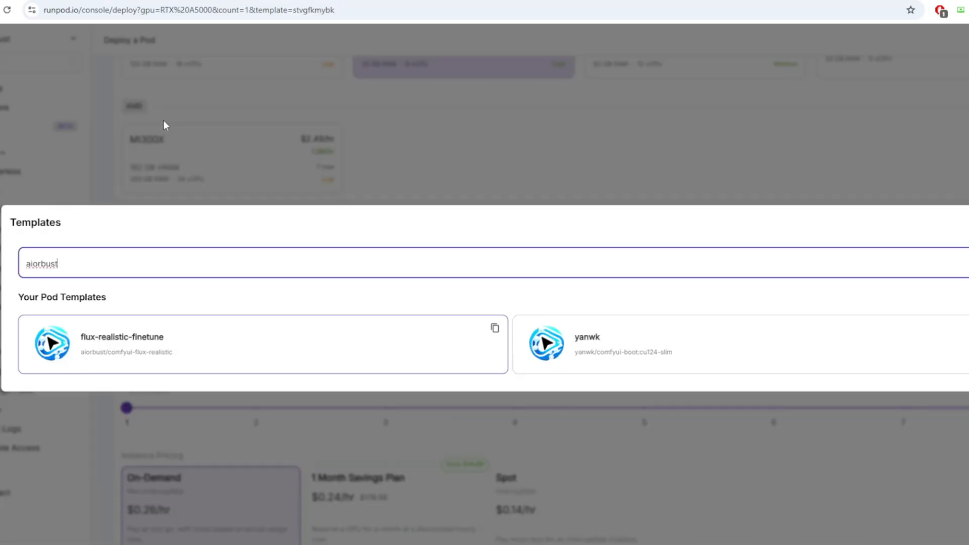
mouse_move(176, 299)
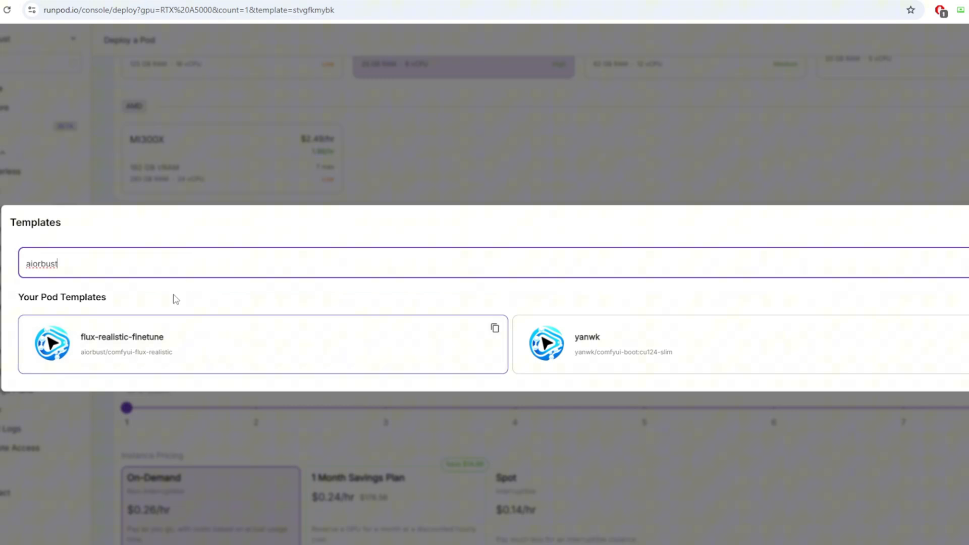
left_click(186, 10)
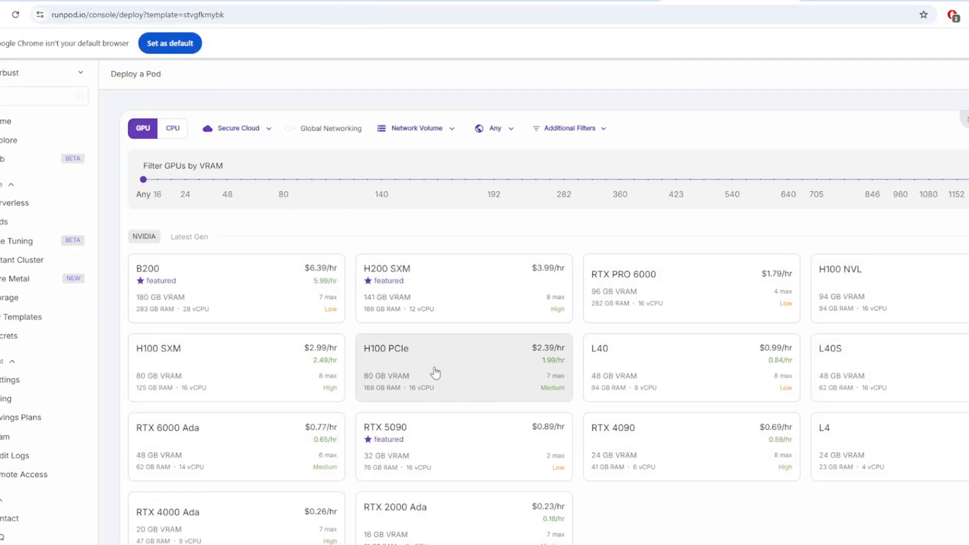
Deploy the RTX A5000 pod with on-demand pricing.
scroll("down", 3)
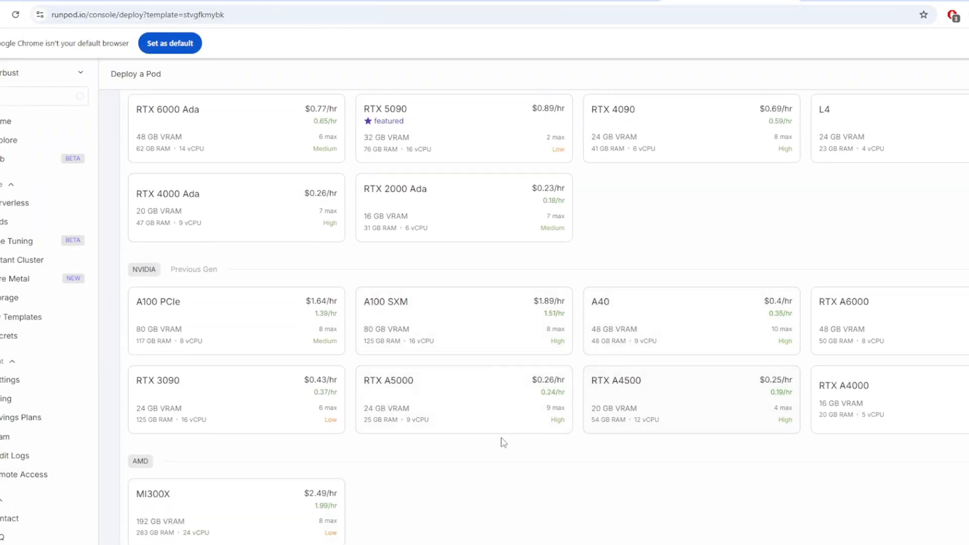
mouse_move(543, 418)
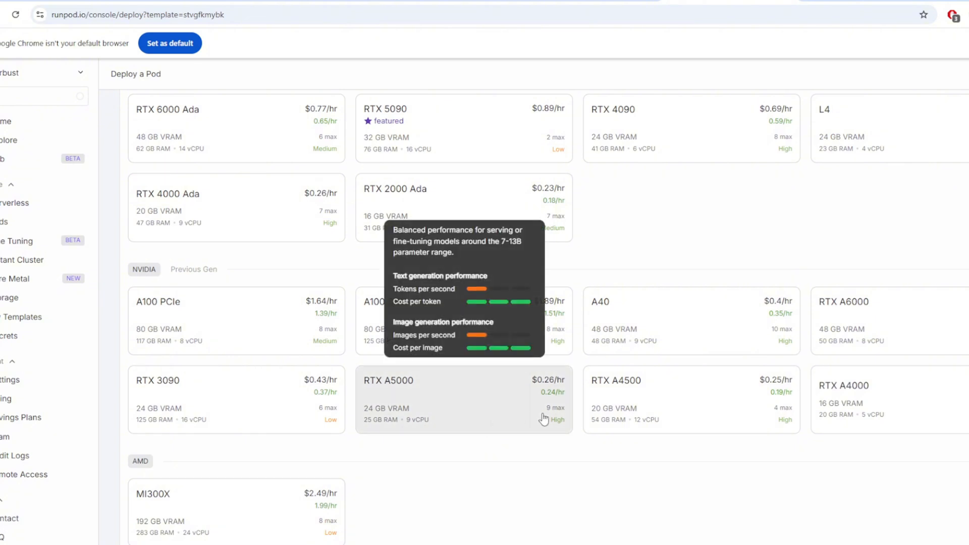
left_click(463, 398)
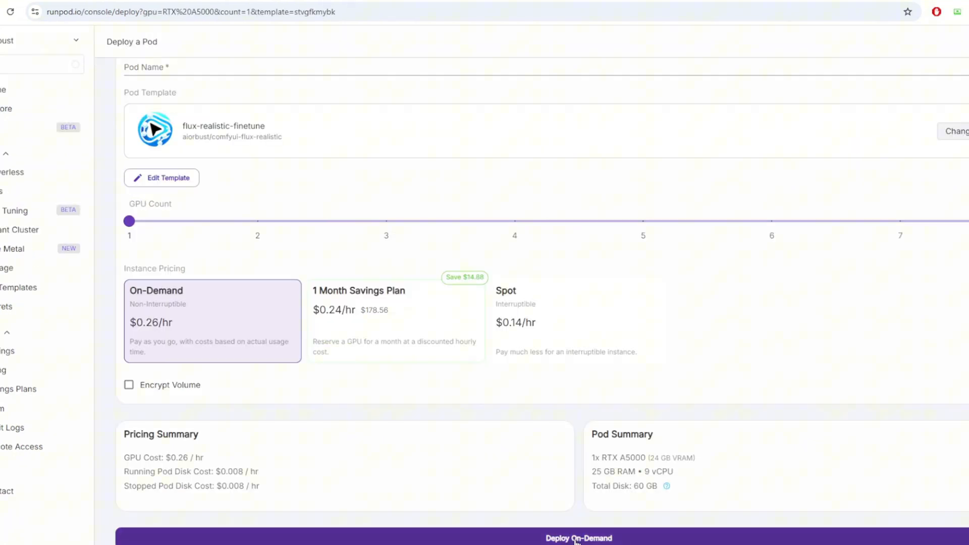
left_click(577, 538)
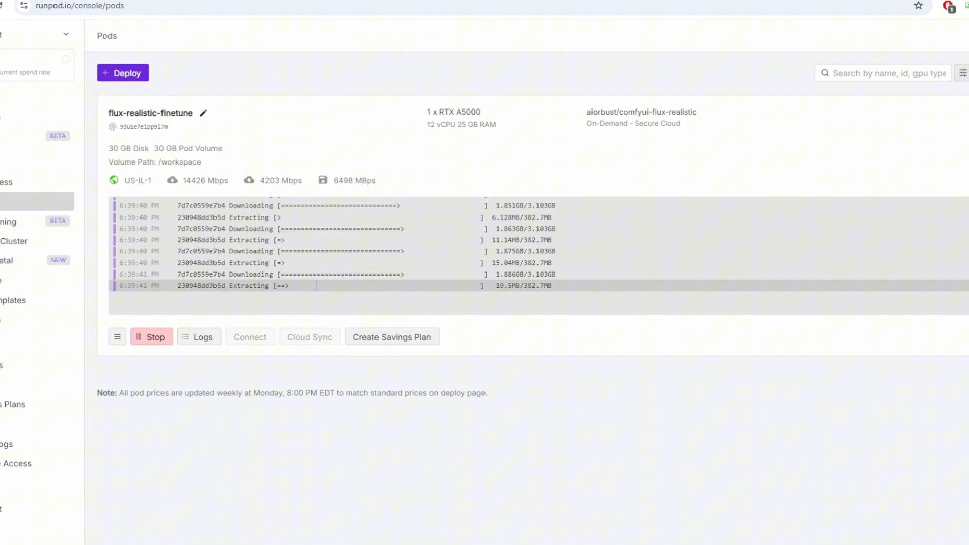
Watch the pod's setup logs until it finishes, then connect to the running pod.
left_click(199, 337)
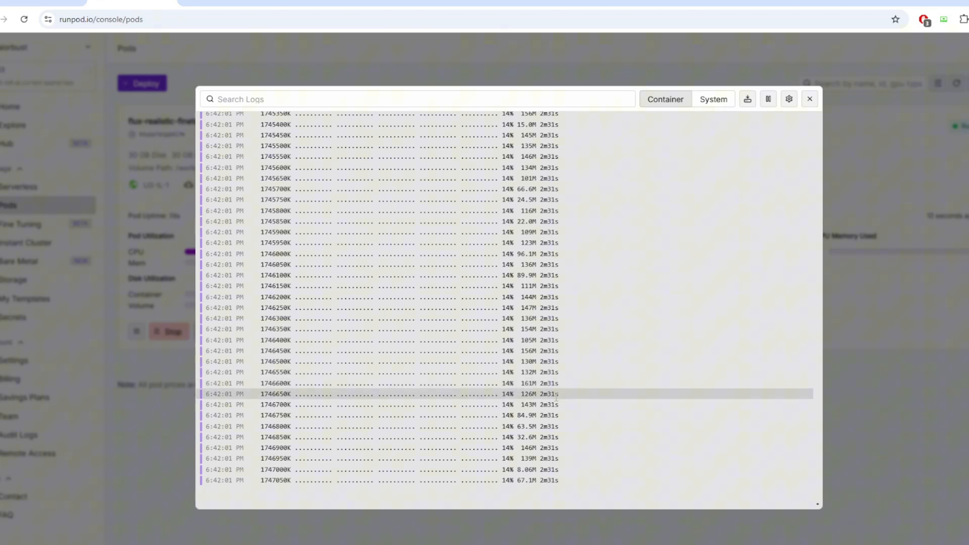
left_click(808, 99)
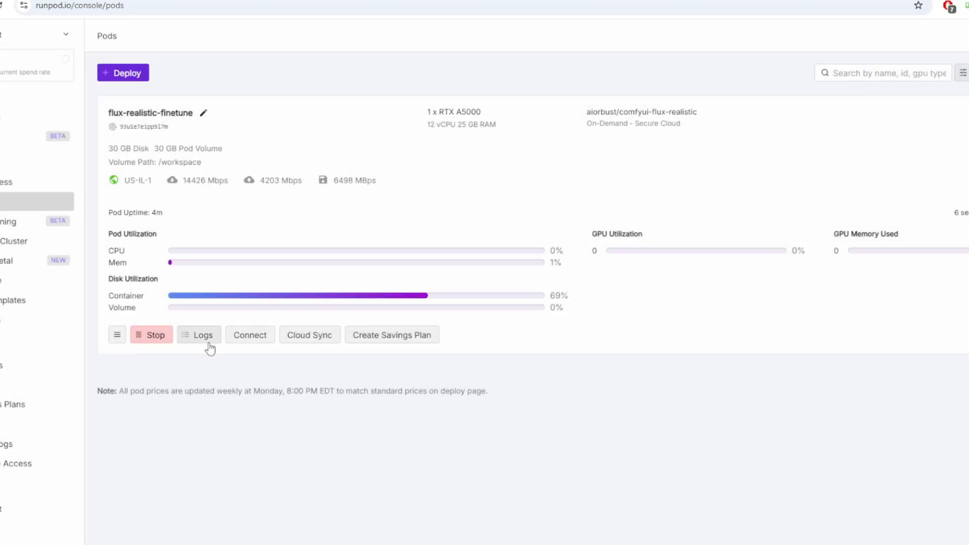
left_click(199, 334)
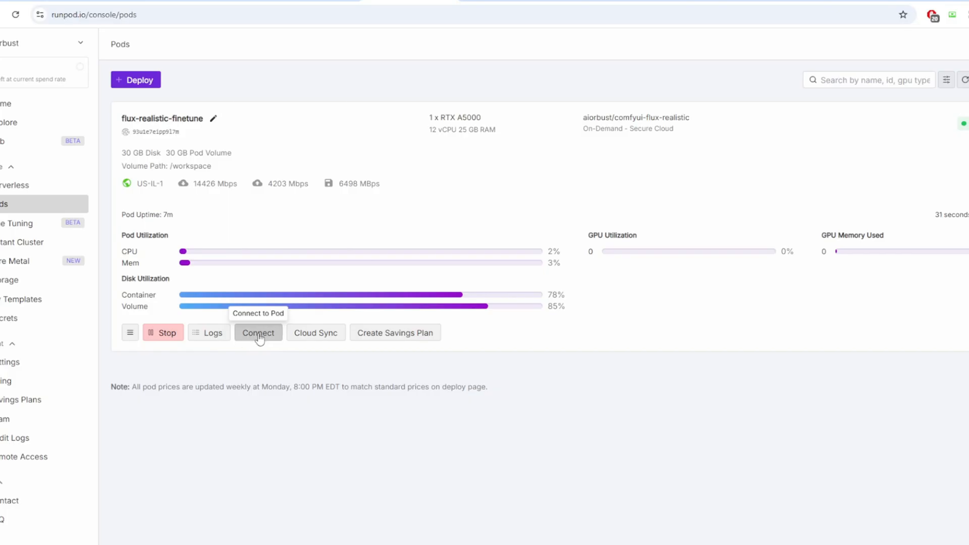
left_click(258, 332)
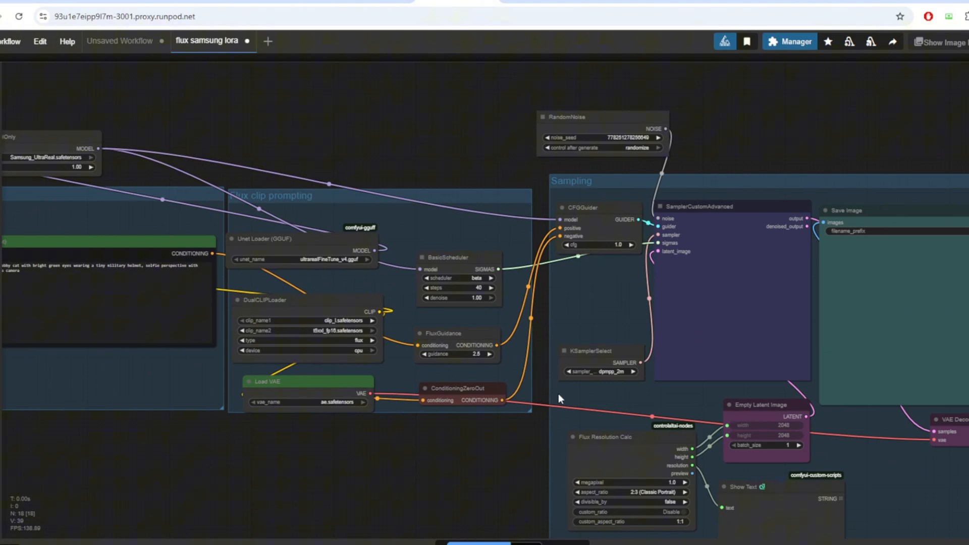
Check the SamsungCam LoRA page and toggle the checkpoint's 4 Files list to inspect versions.
left_click(123, 17)
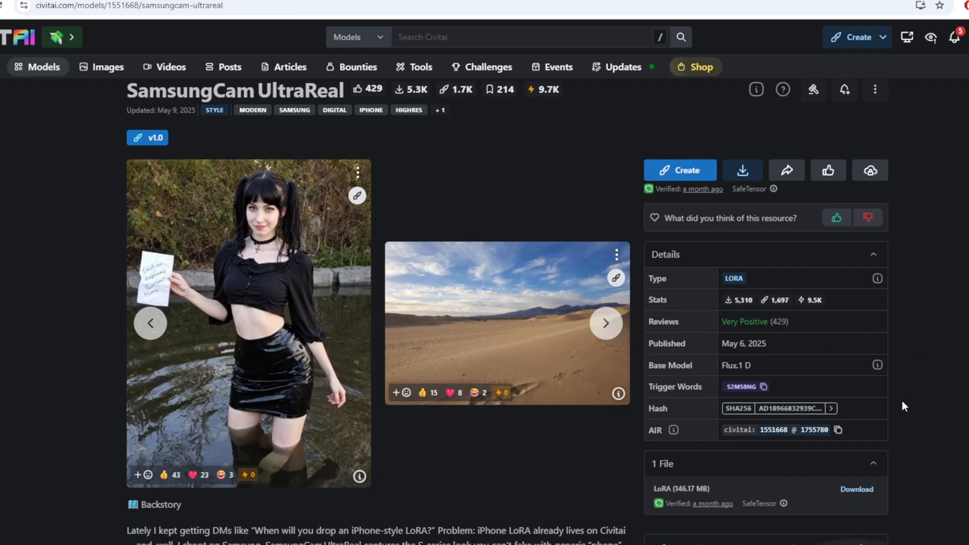
scroll("down", 3)
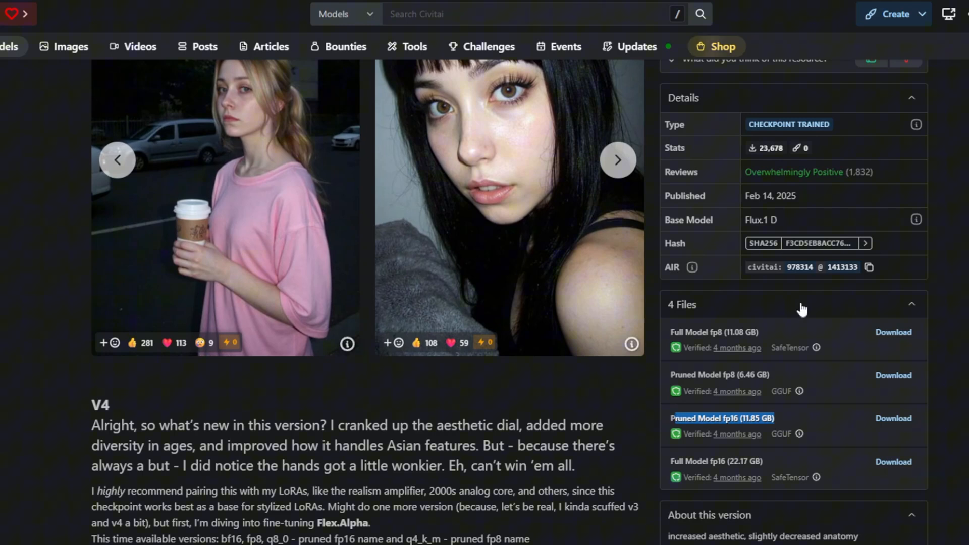
left_click(793, 304)
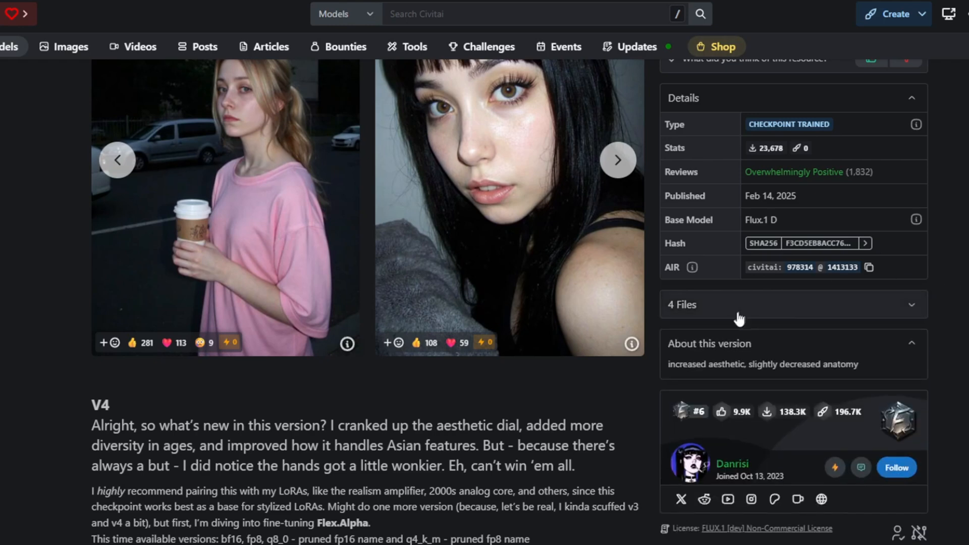
left_click(682, 304)
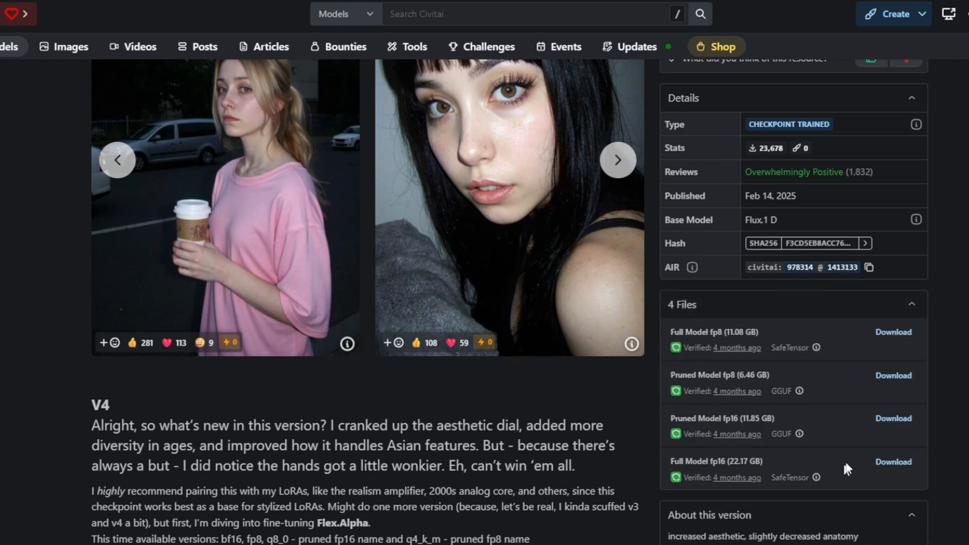
mouse_move(945, 412)
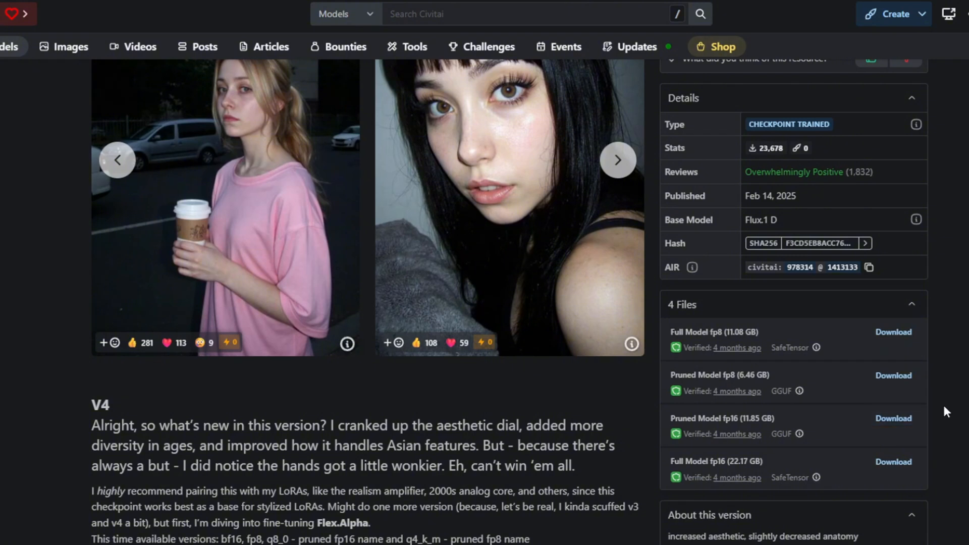
mouse_move(870, 430)
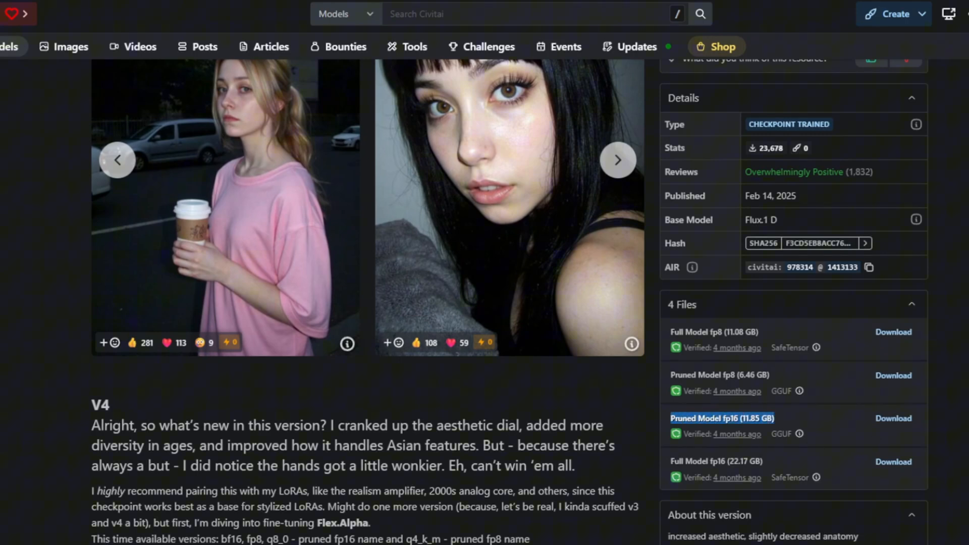
mouse_move(783, 473)
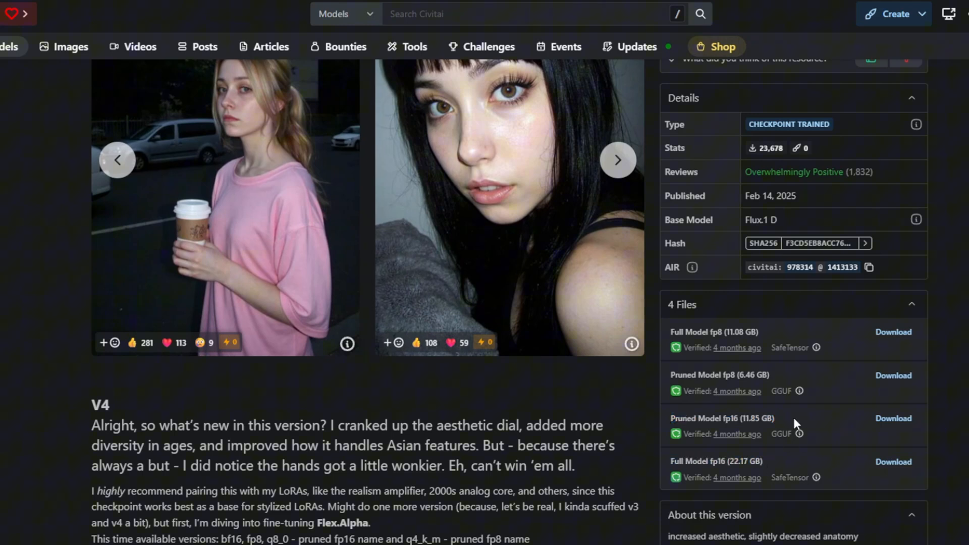
double_click(750, 417)
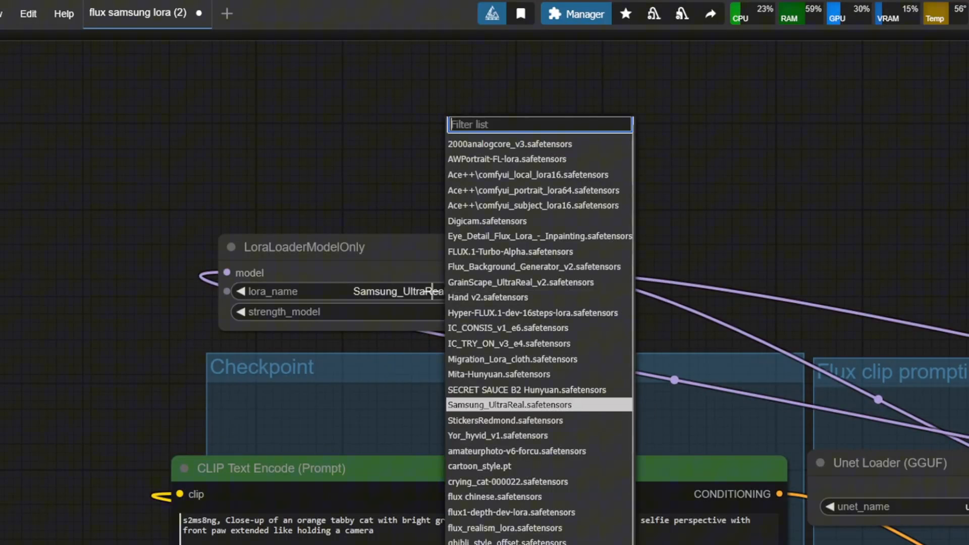
Choose Samsung_UltraReal.safetensors in the LoraLoaderModelOnly node.
left_click(501, 405)
type("s2ms8ng, selfie per")
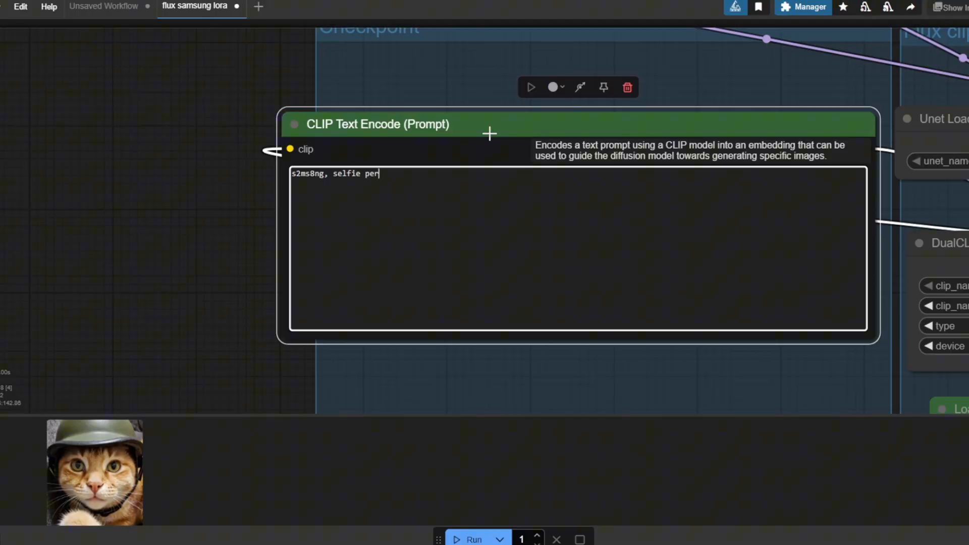
Write the prompt '...spective, attrac... girl taking a selfie' and regenerate the selected output image.
type("spective,")
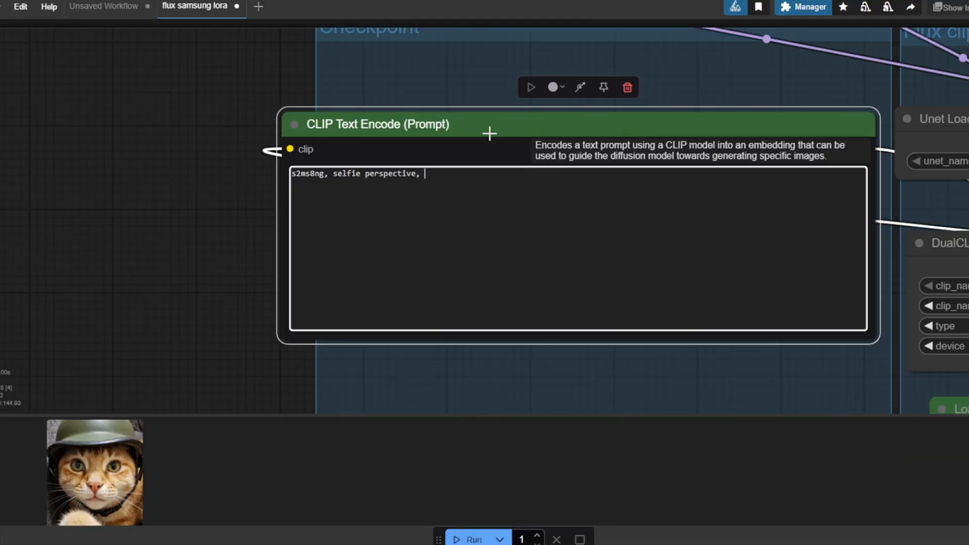
type("attractive beautiful blonde hair")
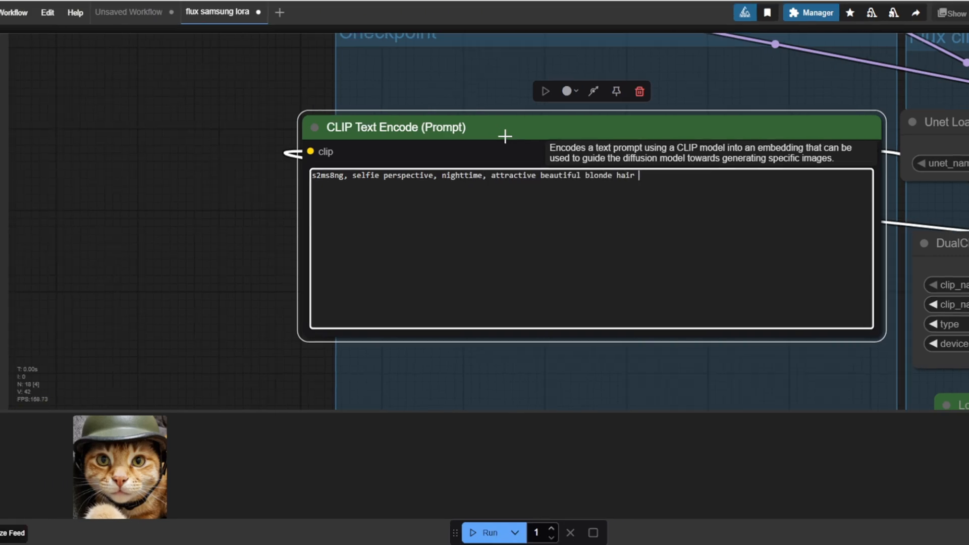
type("girl")
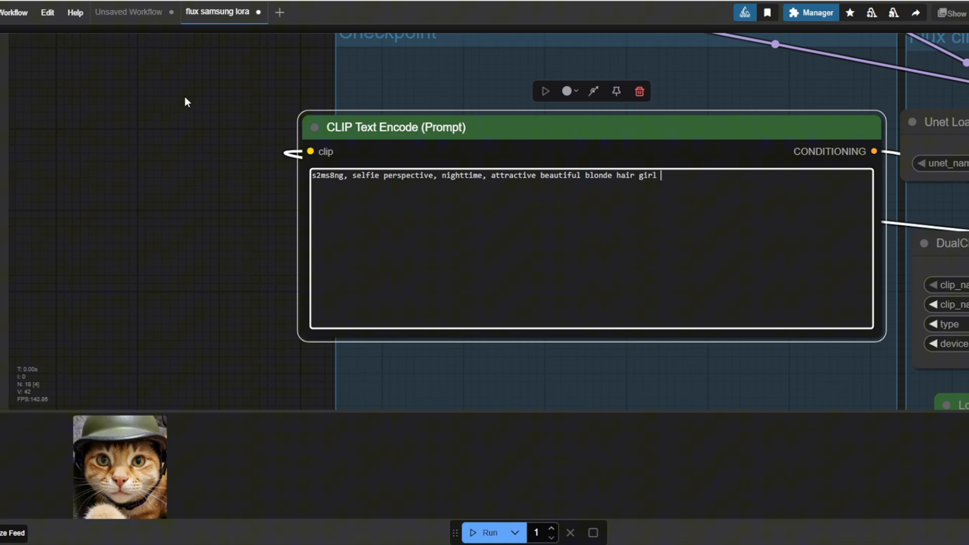
type("taking a selfie")
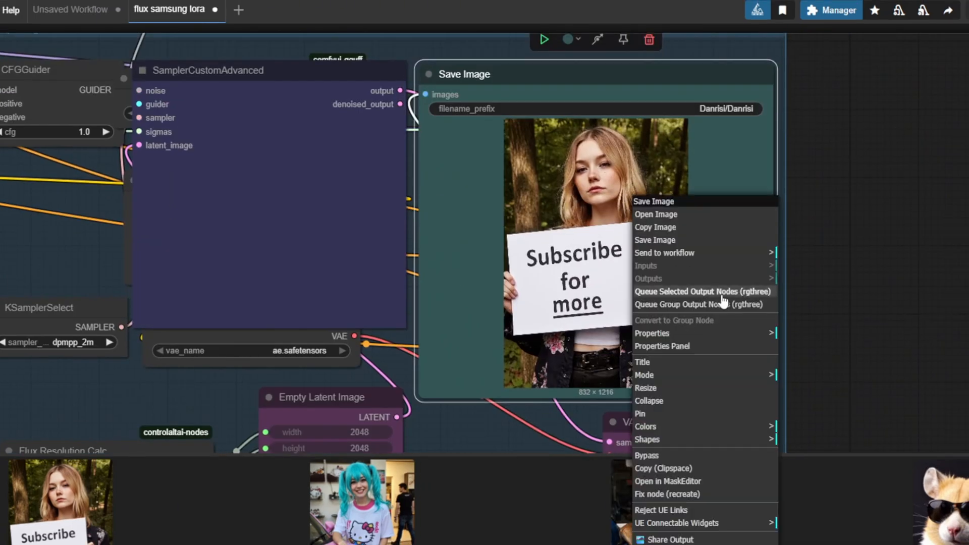
left_click(654, 214)
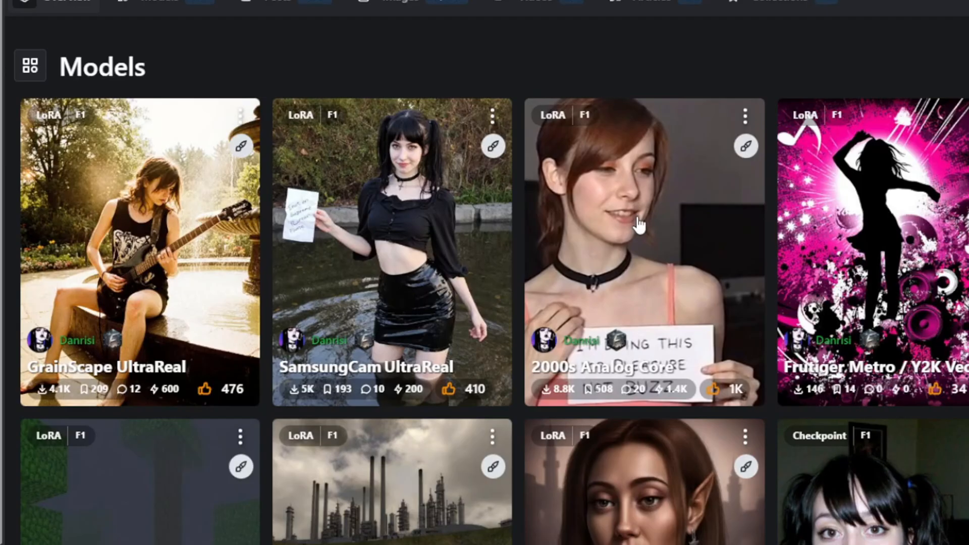
View the 2000s Analog Core LoRA page and highlight the timestamp part of an example prompt.
left_click(644, 222)
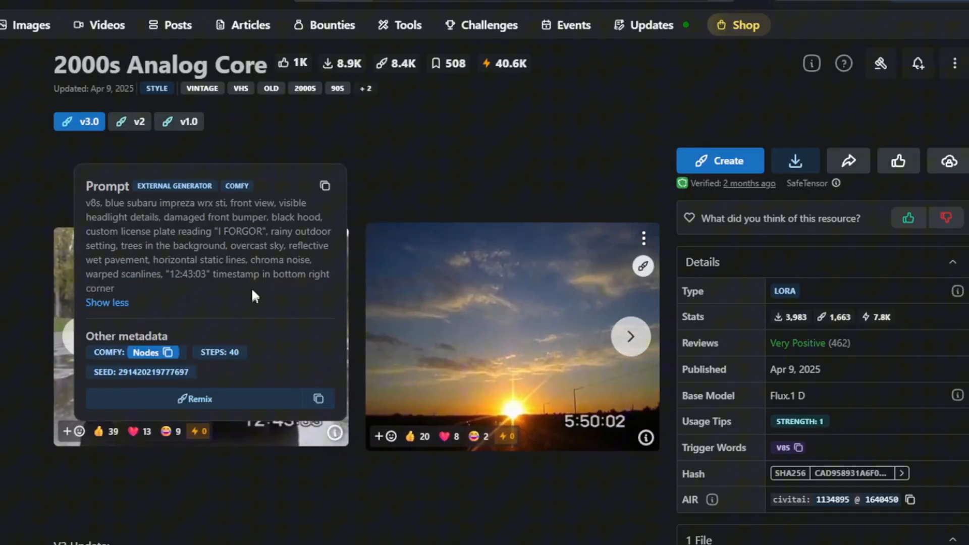
left_click_drag(167, 273, 323, 273)
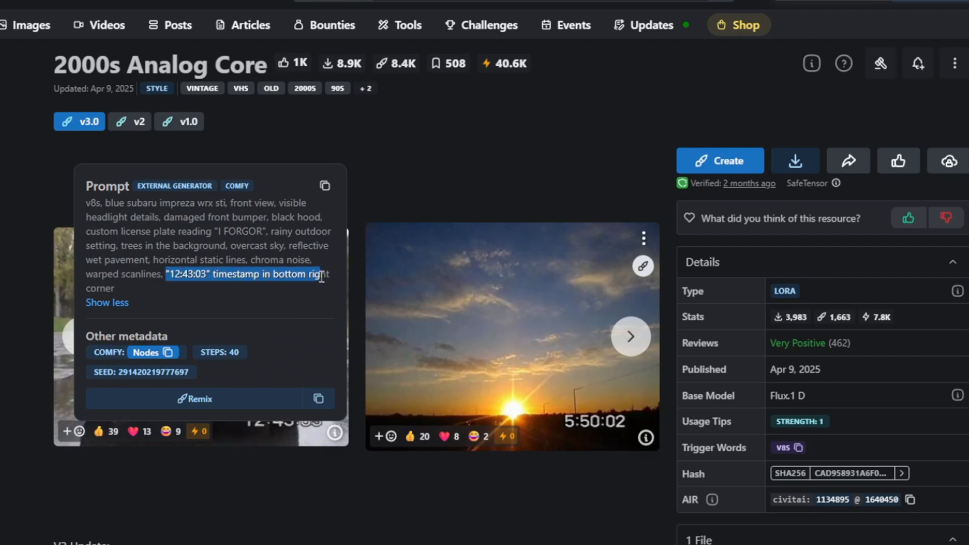
left_click_drag(320, 275, 111, 287)
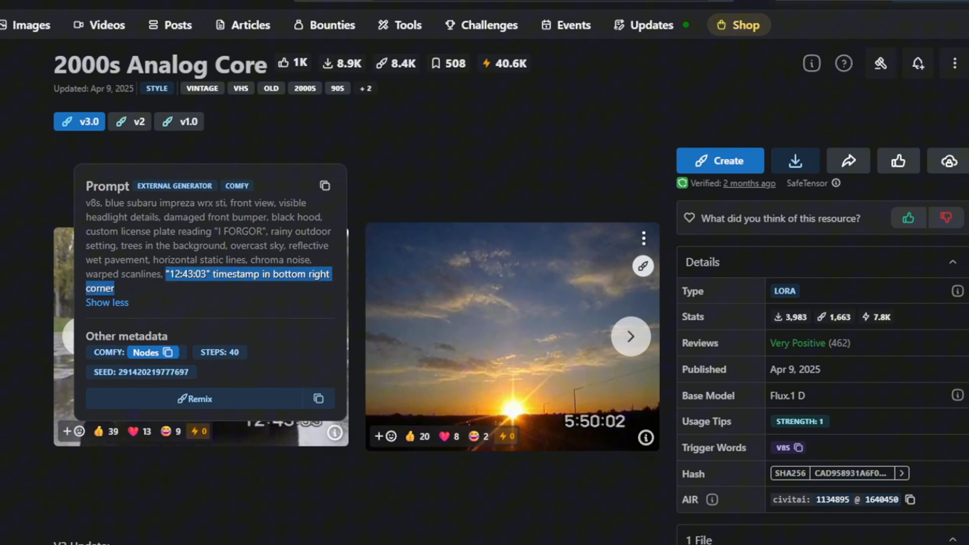
Browse through the next three example images in the carousel.
left_click(629, 336)
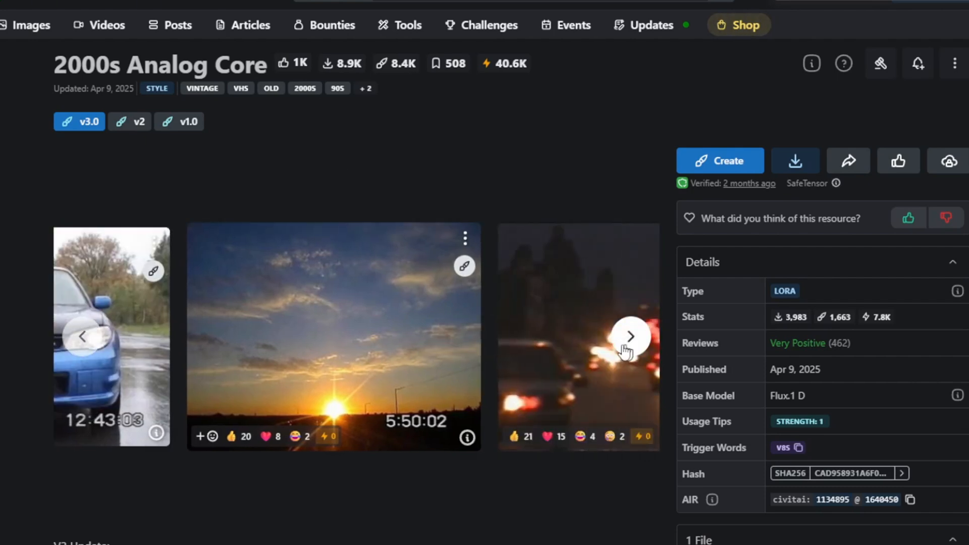
left_click(630, 337)
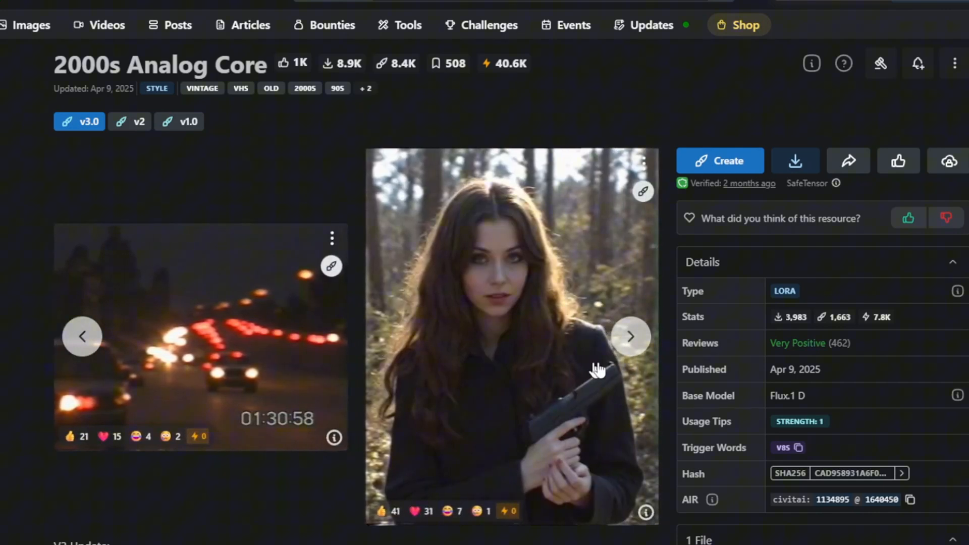
left_click(630, 336)
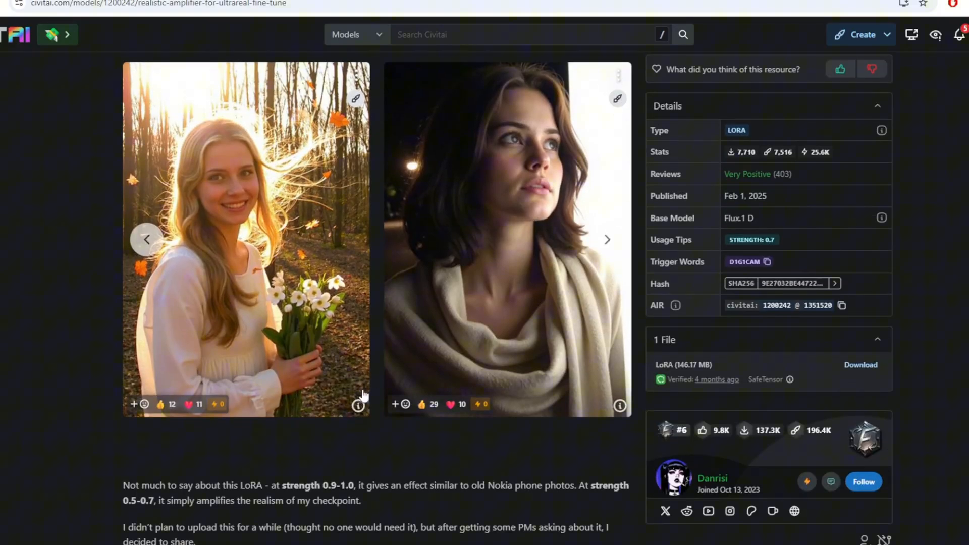
View the Realistic Amplifier for UltraReal Fine-Tune page with its example portraits and details.
left_click(358, 405)
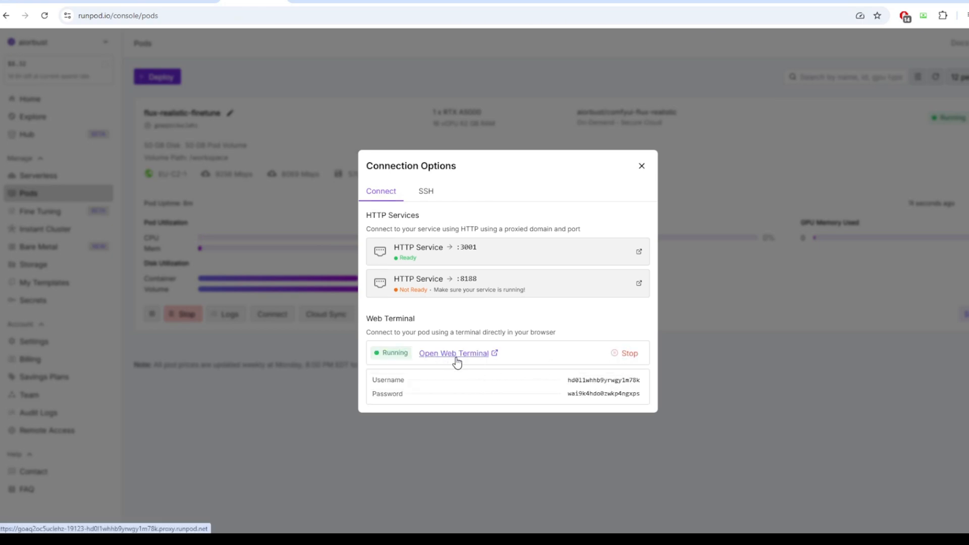
In a pod web terminal, navigate into workspace/ComfyUI/models/loras to list the LoRA files.
left_click(453, 353)
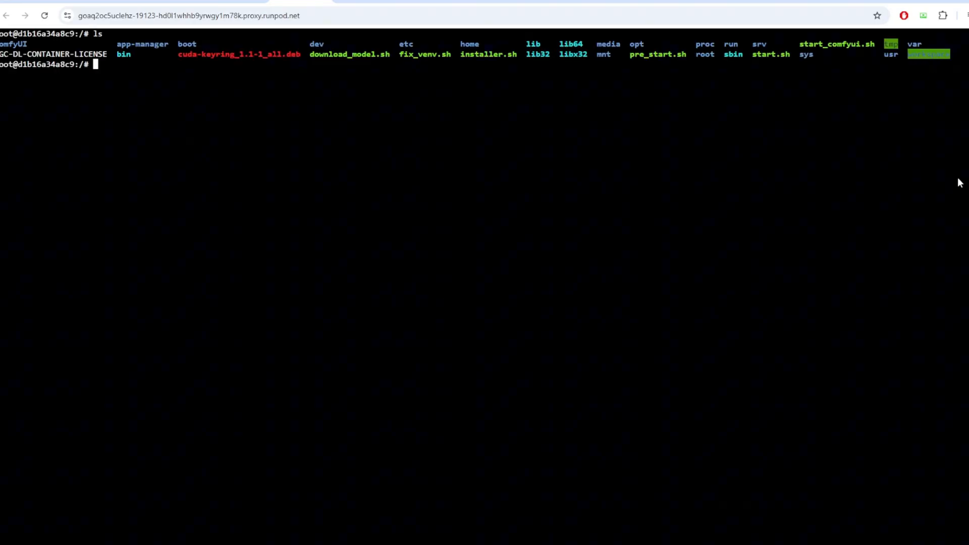
type("cd workspace")
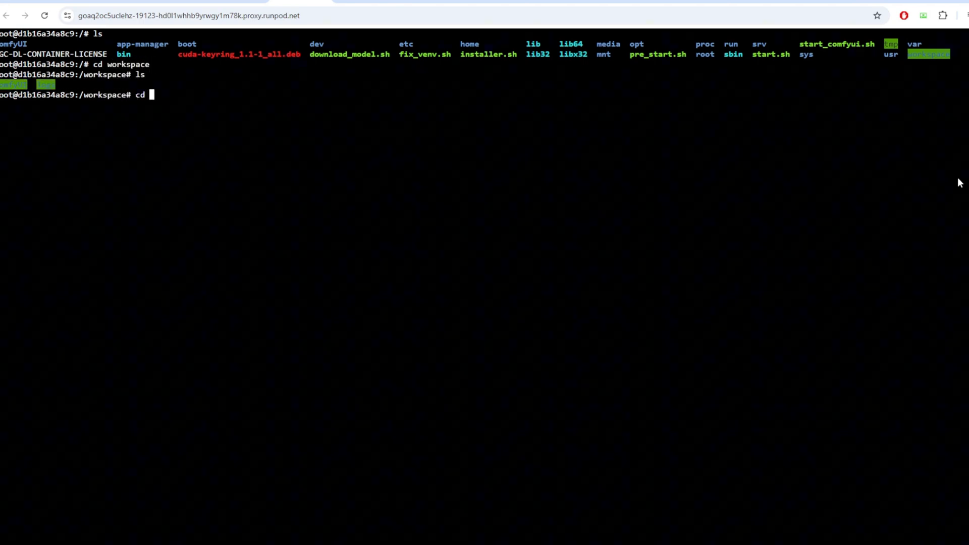
type("ComfyUI/")
type("ls")
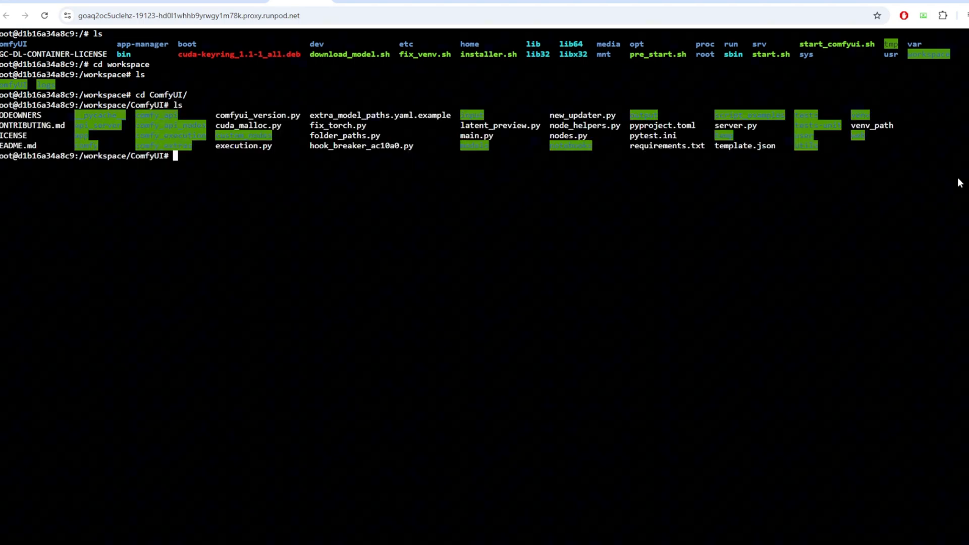
mouse_move(605, 195)
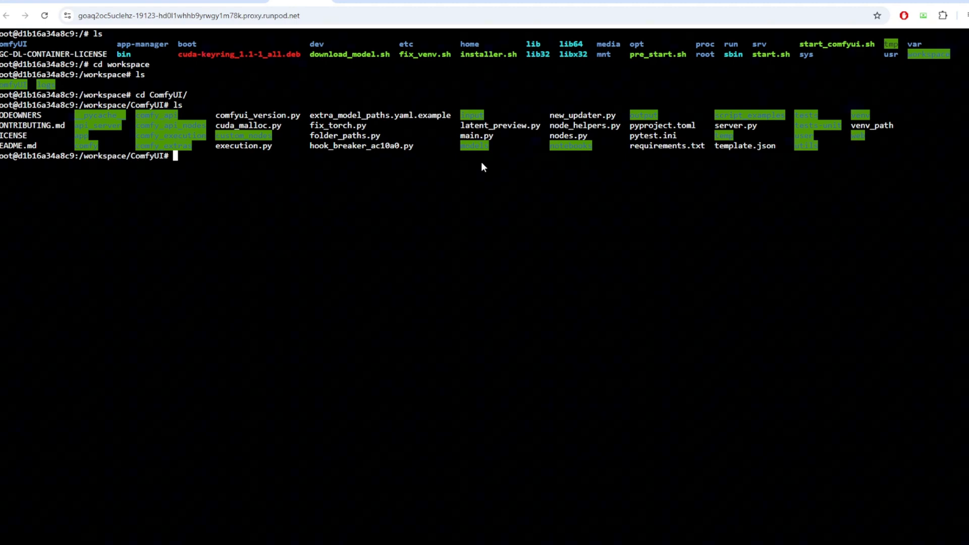
type("cd models")
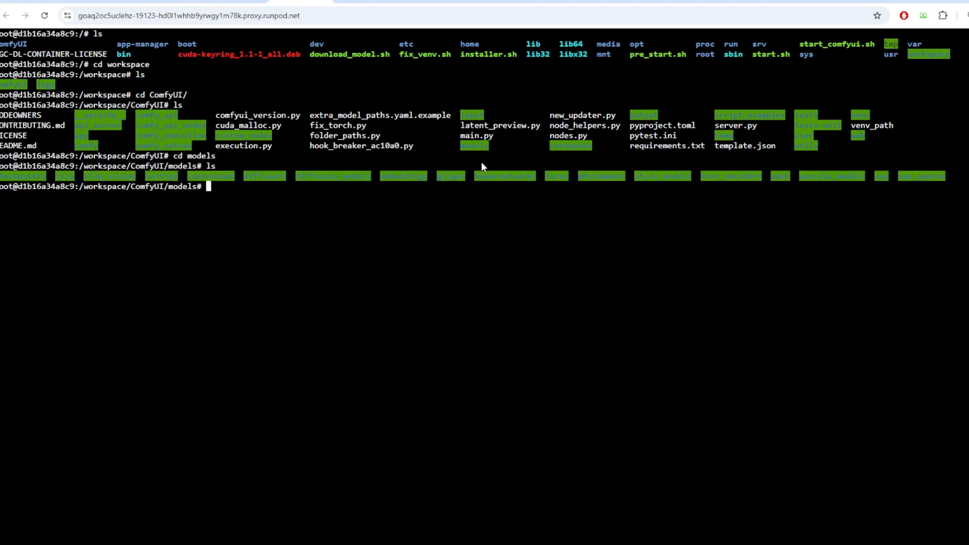
type("cd loras")
type("ls")
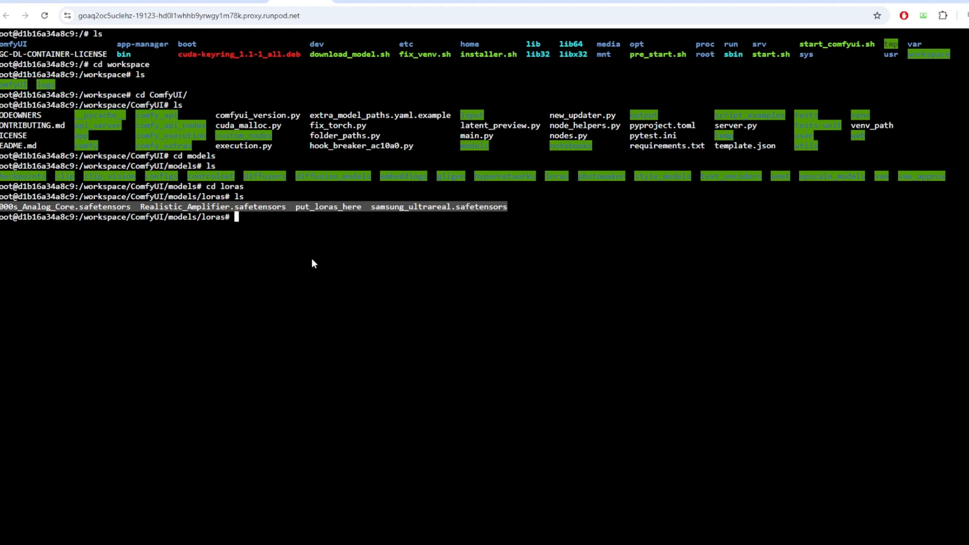
mouse_move(310, 260)
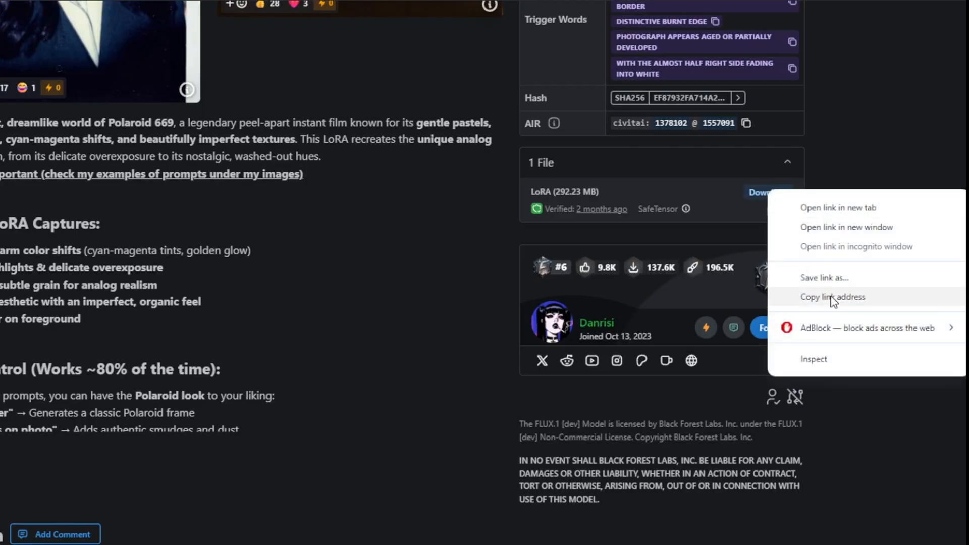
Copy the Polaroid LoRA's Civitai download link for the wget command saving polaroid.safetensors.
left_click(832, 297)
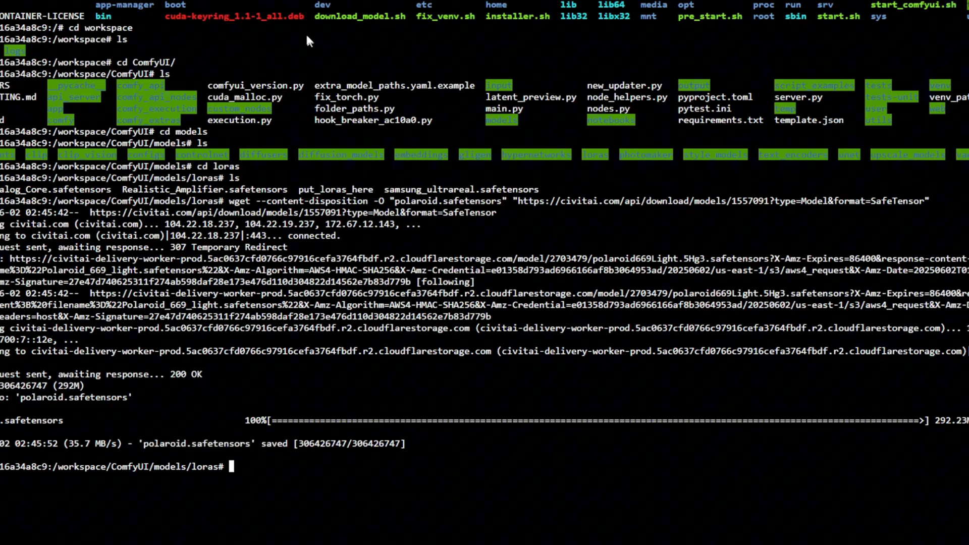
mouse_move(486, 129)
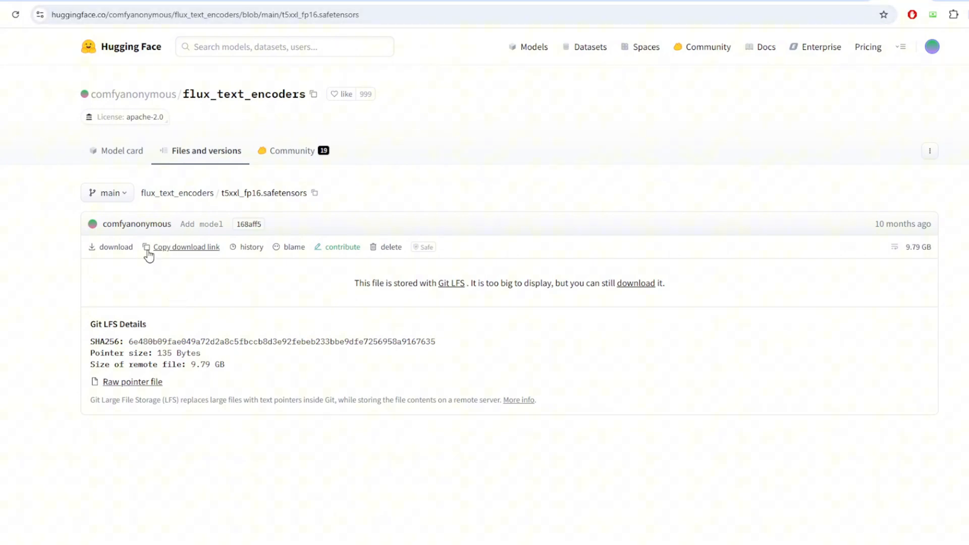
mouse_move(166, 250)
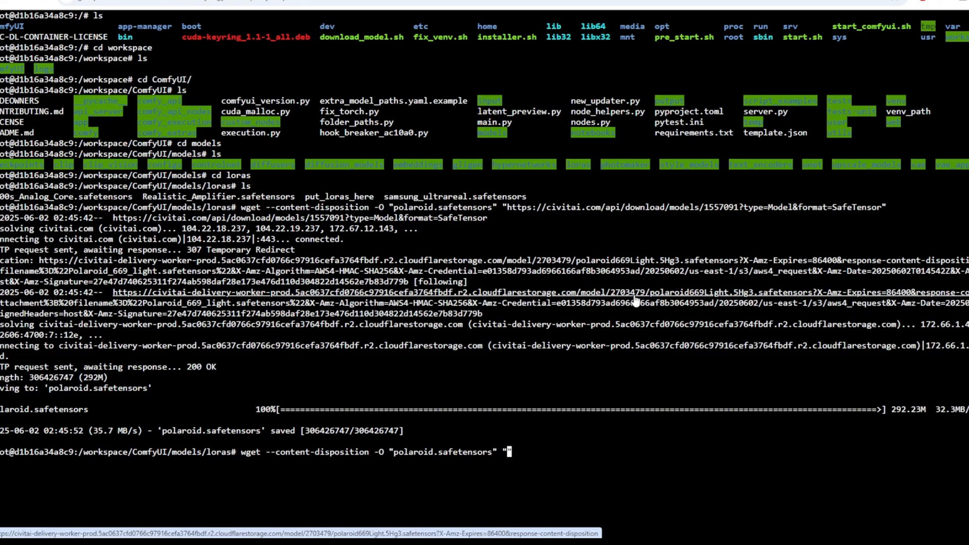
Paste the Hugging Face t5xxl_fp16.safetensors link into the new wget command.
right_click(511, 452)
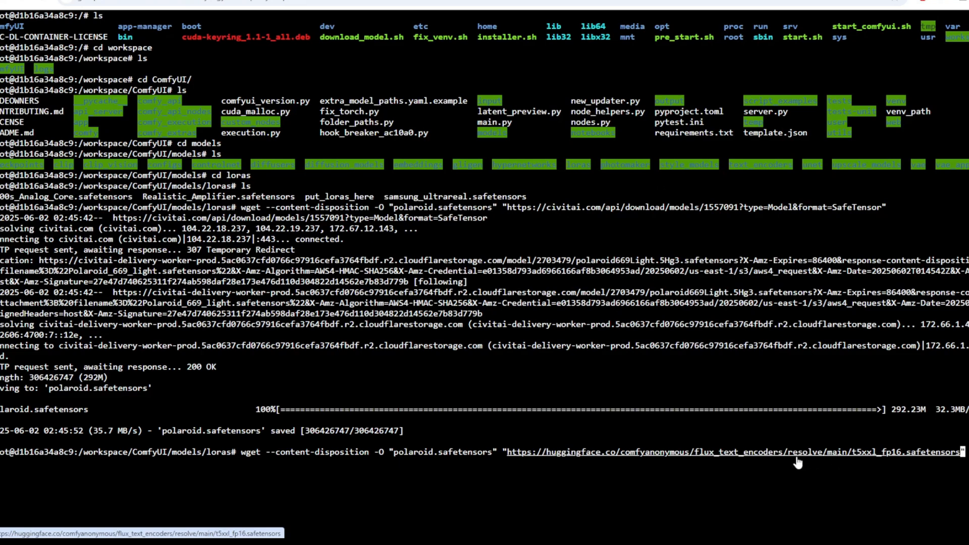
mouse_move(798, 463)
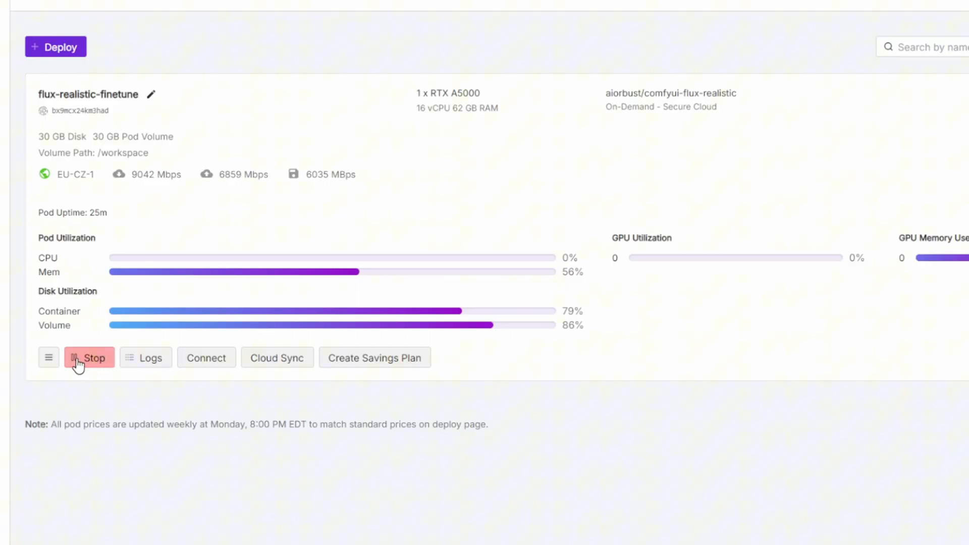
Stop the flux-realistic-finetune pod, noting the idle volume storage charge warning before confirming.
left_click(89, 357)
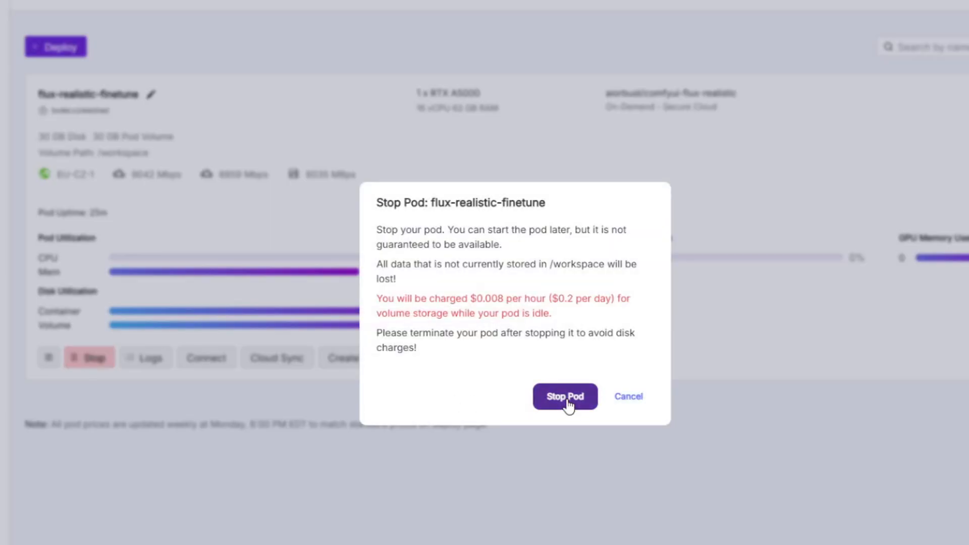
left_click_drag(376, 297, 538, 298)
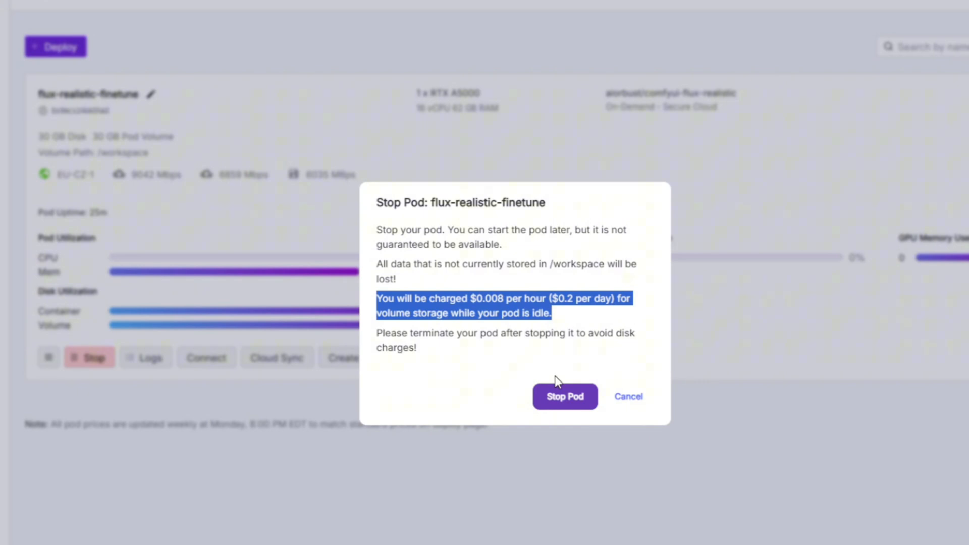
left_click(563, 395)
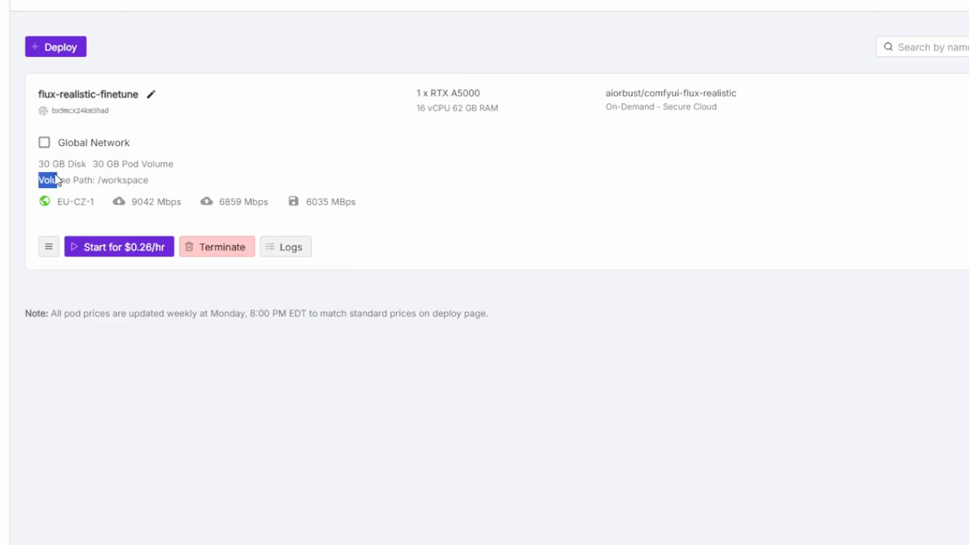
Terminate the stopped flux-realistic-finetune pod and confirm its permanent deletion.
left_click(217, 246)
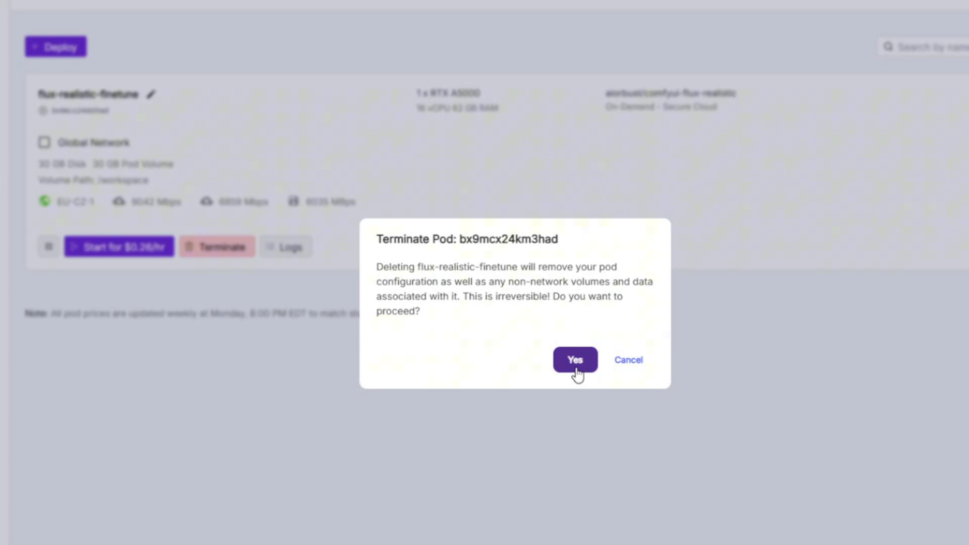
left_click(575, 359)
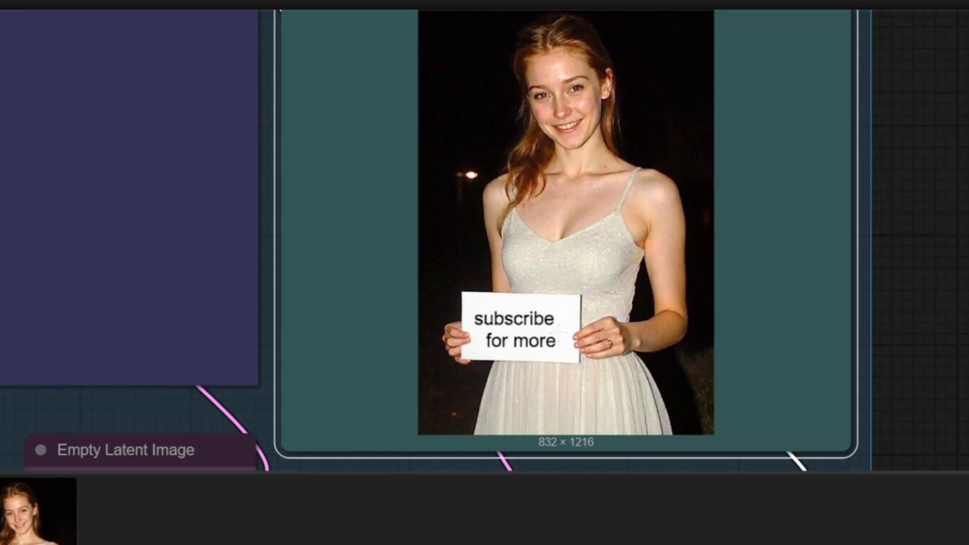